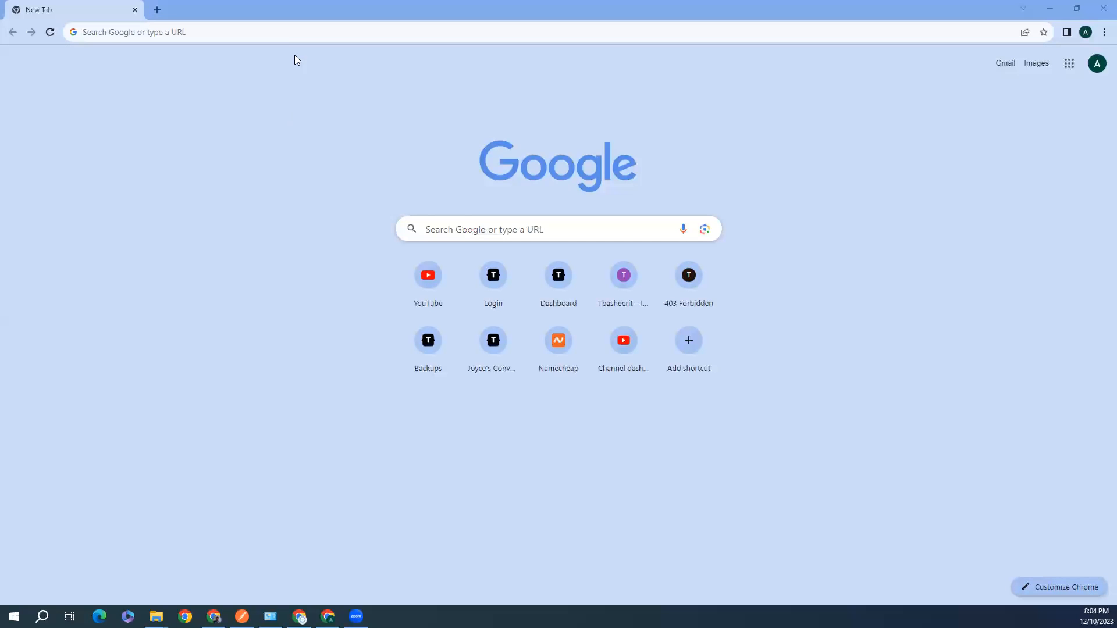
- Search for 'google developer console' and open the Google Developers Console result
type("go")
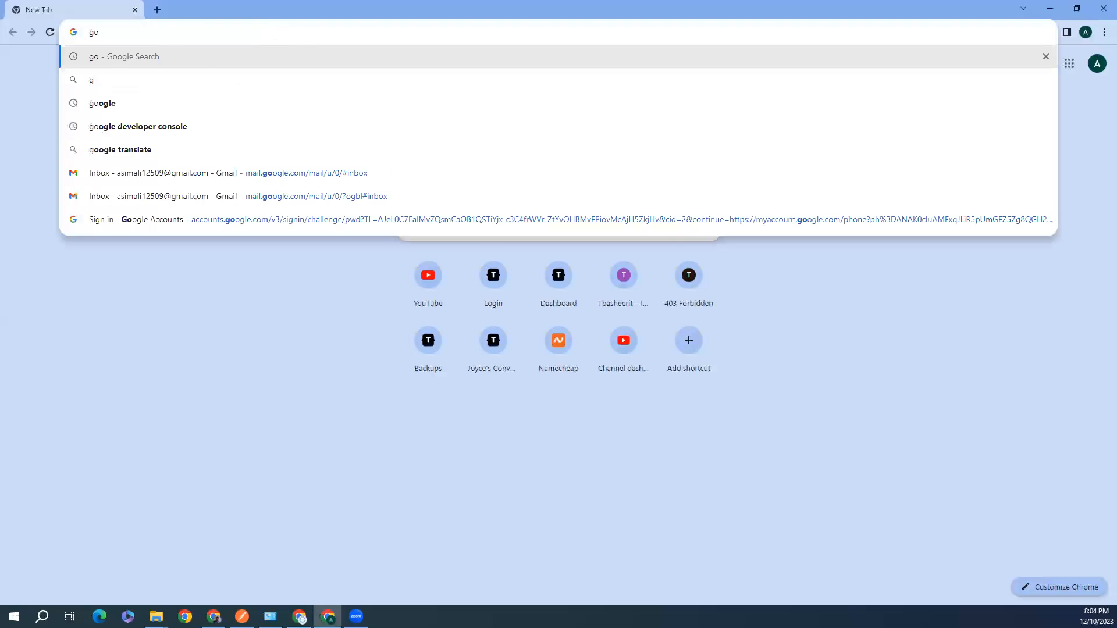
left_click(137, 126)
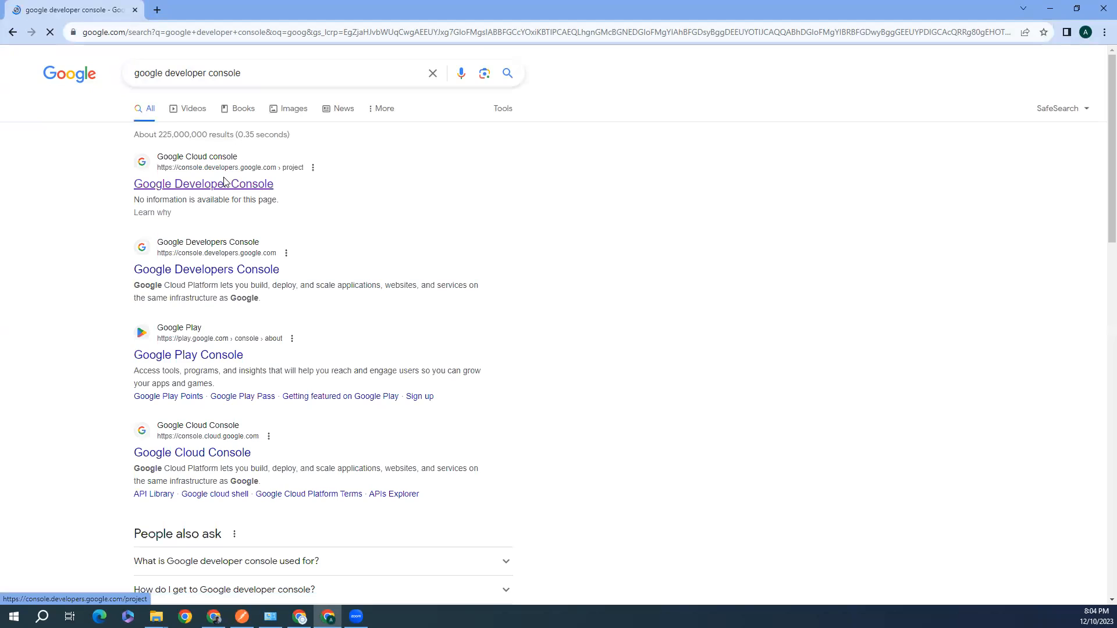
left_click(203, 184)
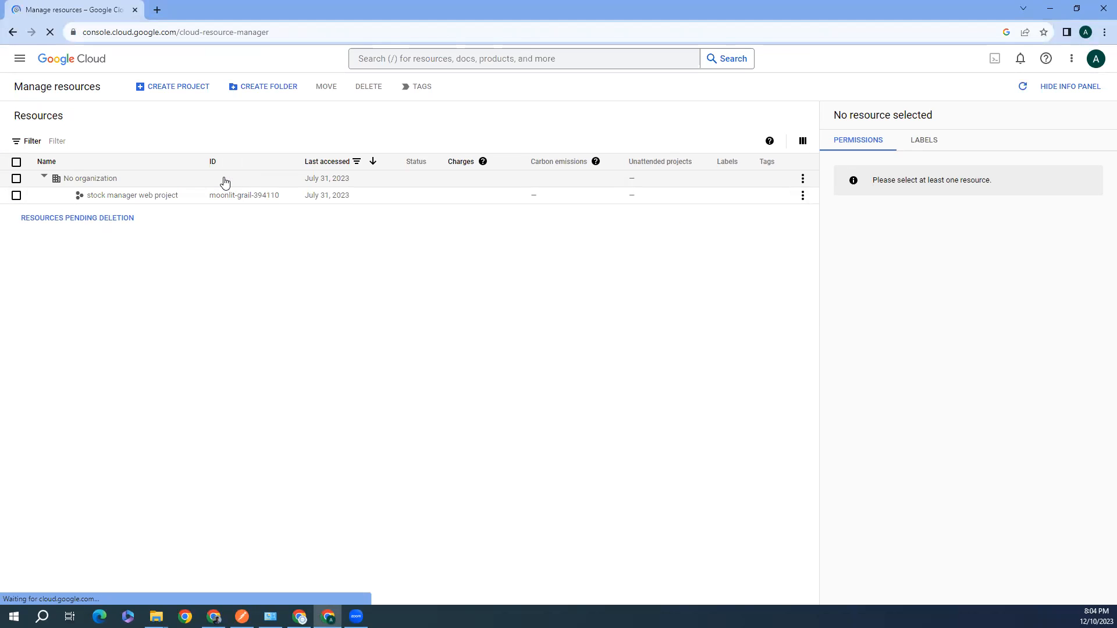
- Create a new project, replacing the default name with 'yotube-demo'
left_click(177, 86)
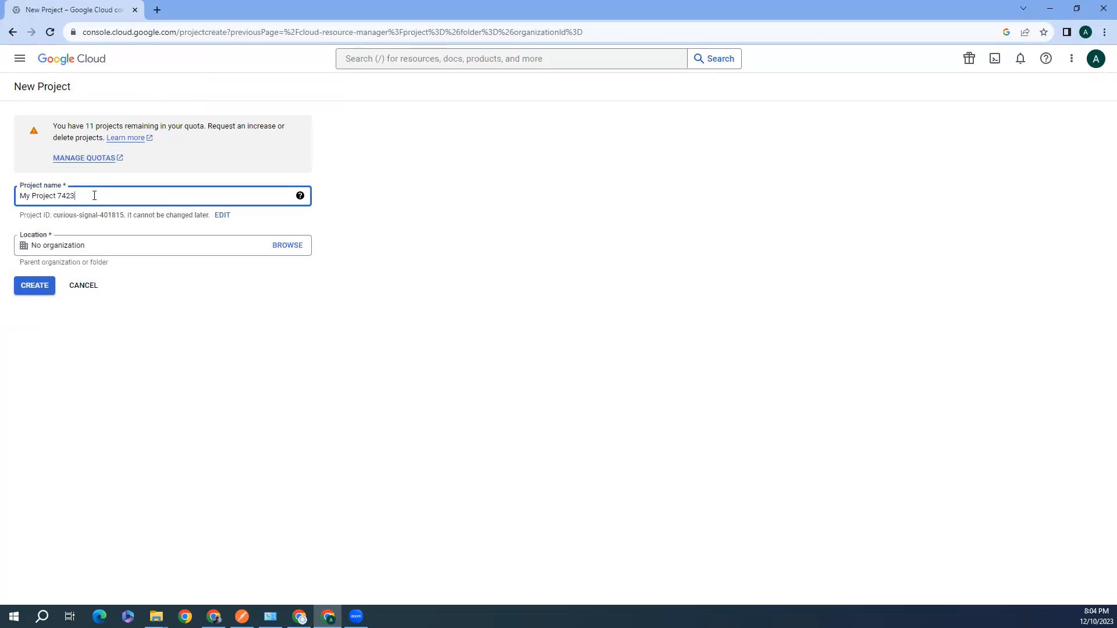
triple_click(46, 195)
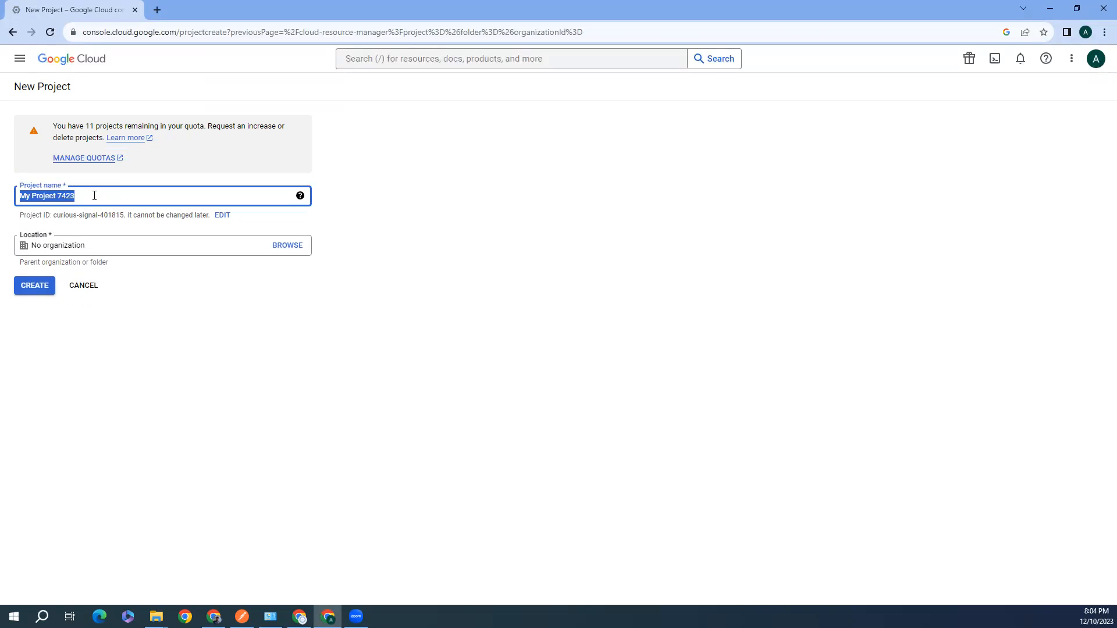
key("Delete")
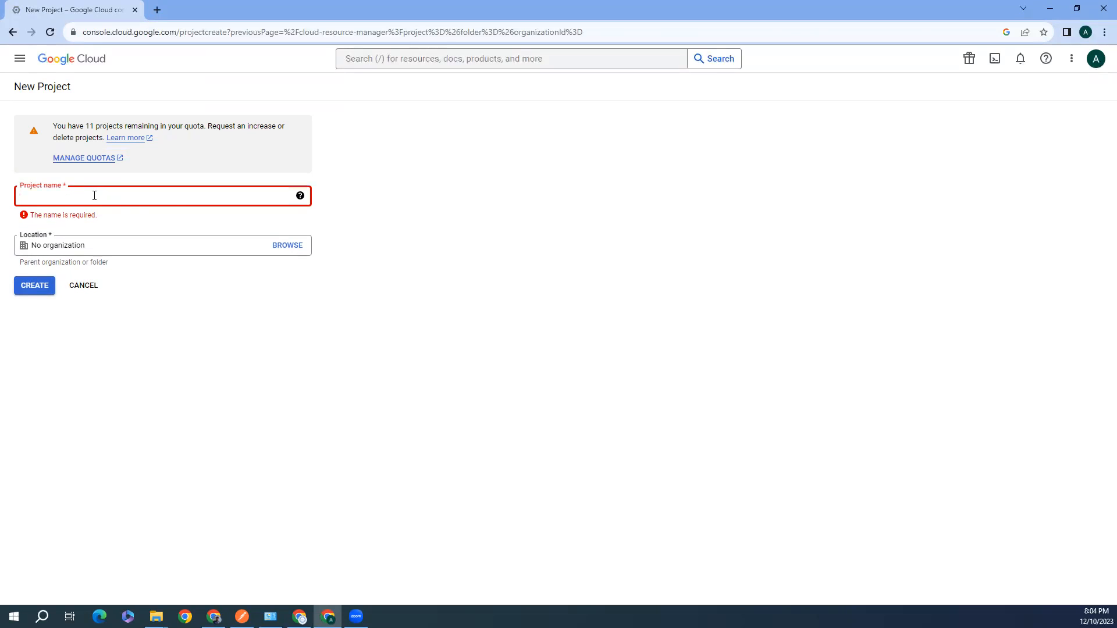
type("yotubed")
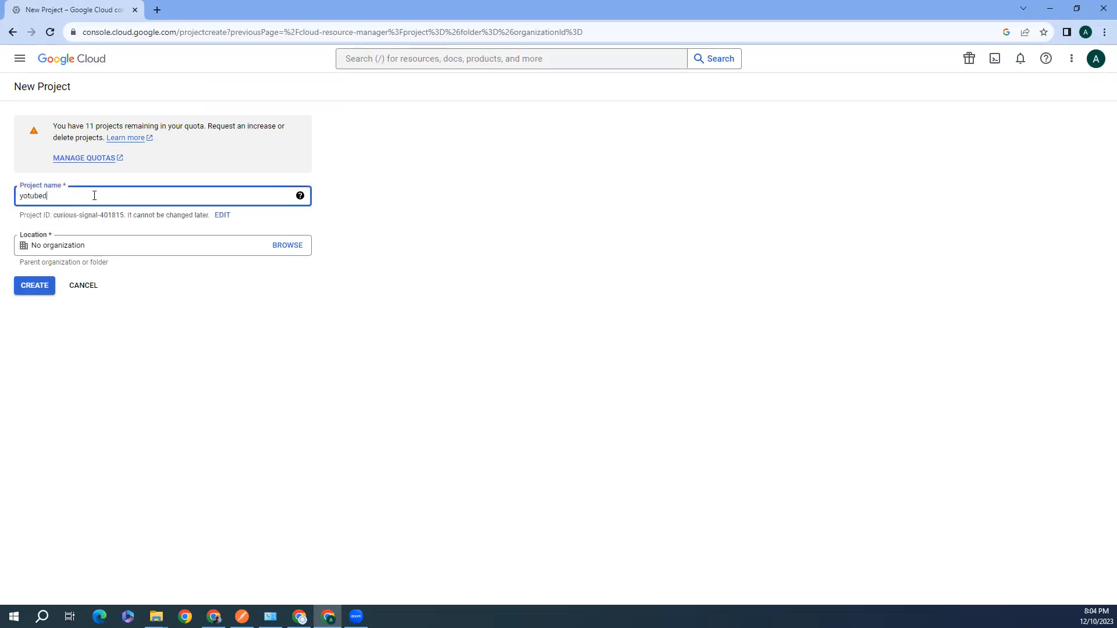
type("emp")
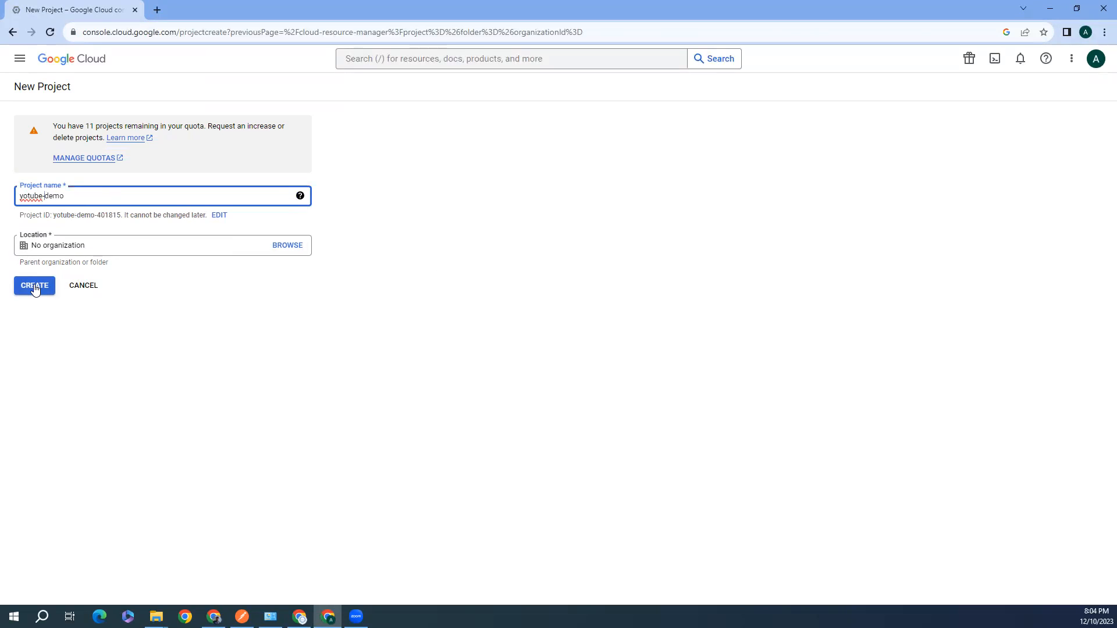
left_click(33, 287)
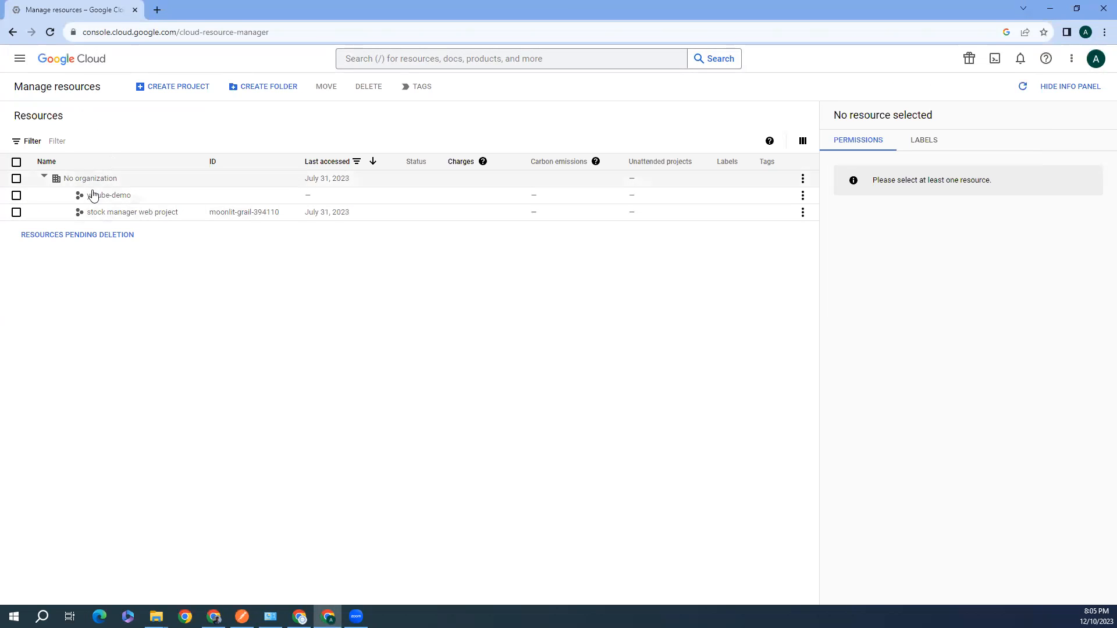
- Open the yotube-demo project and go to its APIs & Services page
left_click(18, 196)
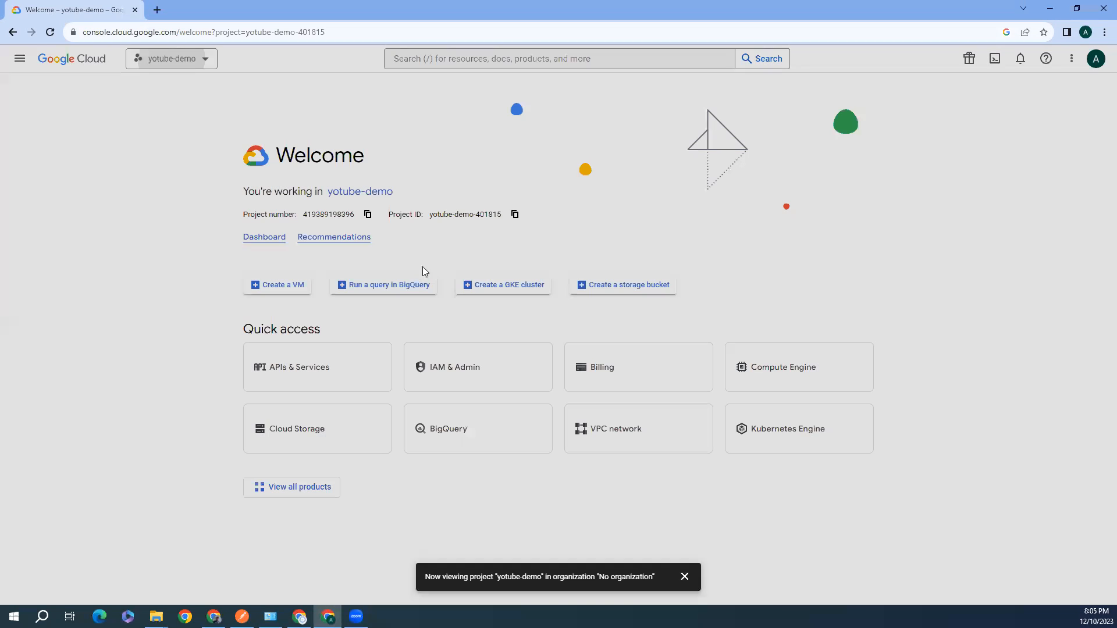
mouse_move(89, 257)
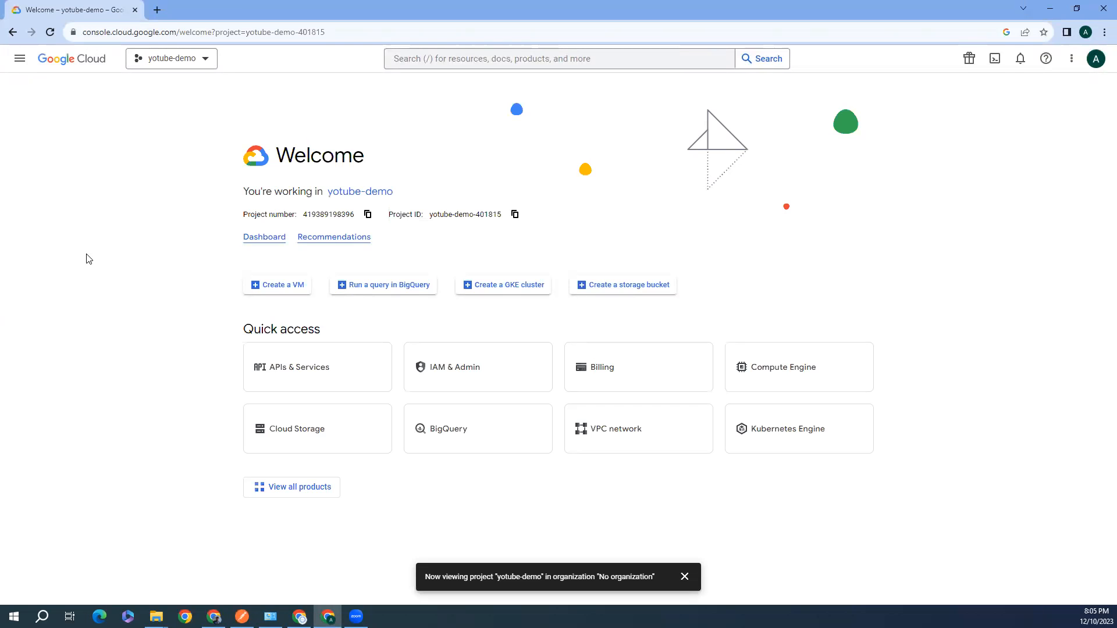
mouse_move(318, 372)
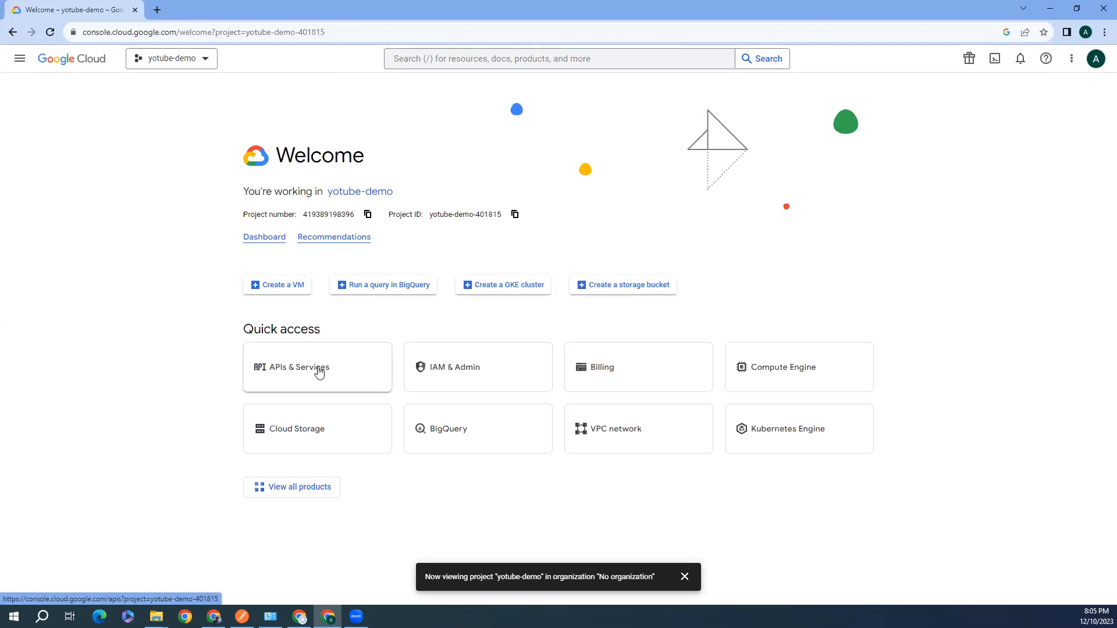
left_click(318, 367)
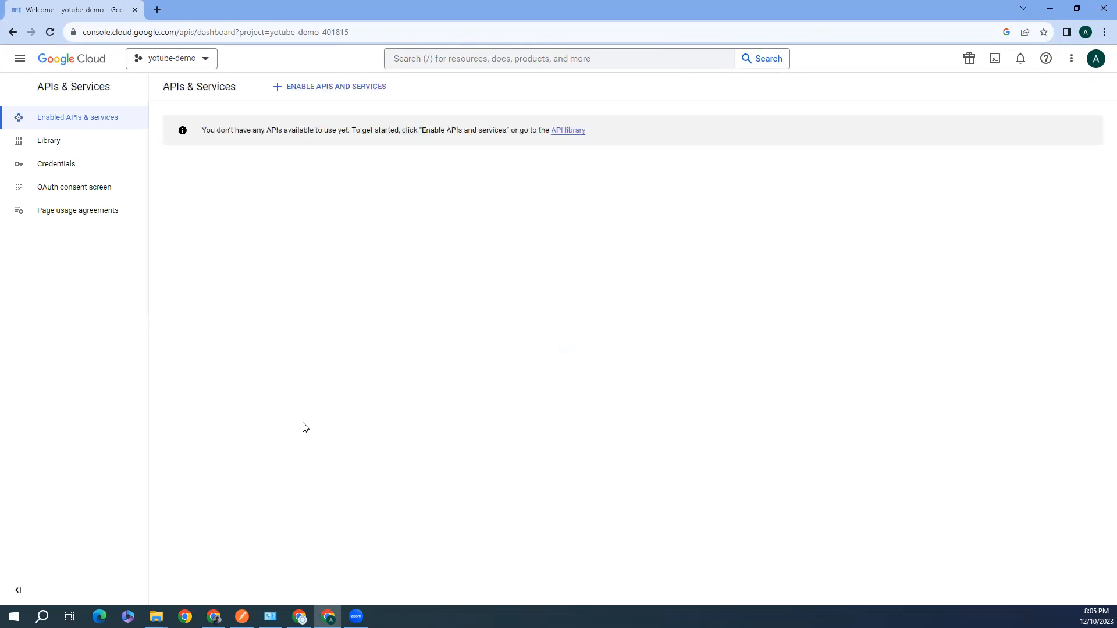
- On the OAuth consent screen, choose the External user type and create it
left_click(74, 186)
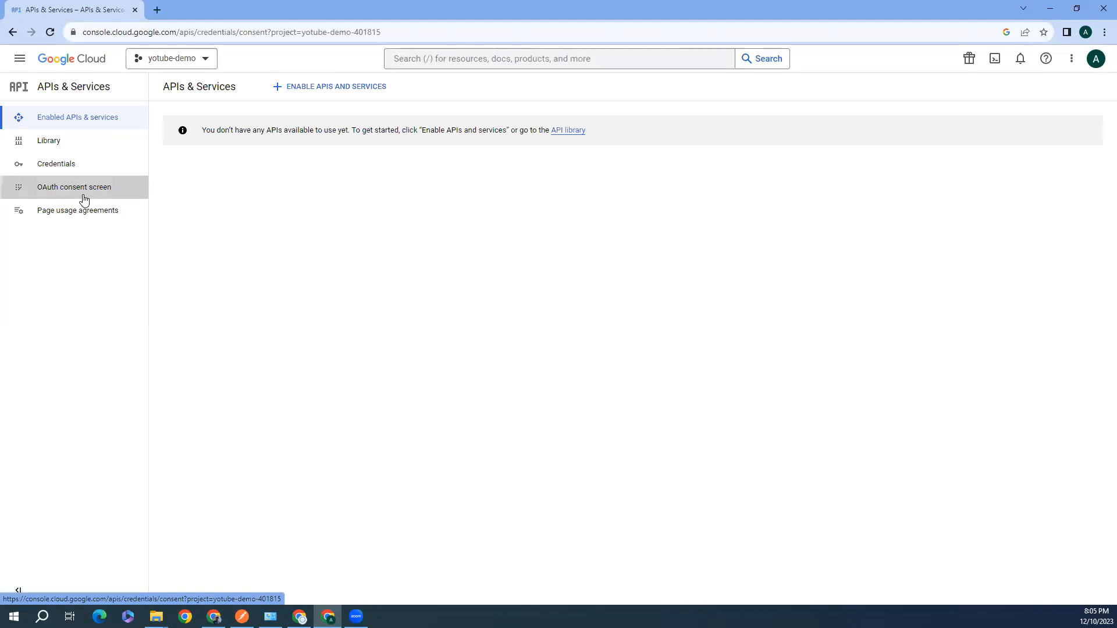
left_click(73, 186)
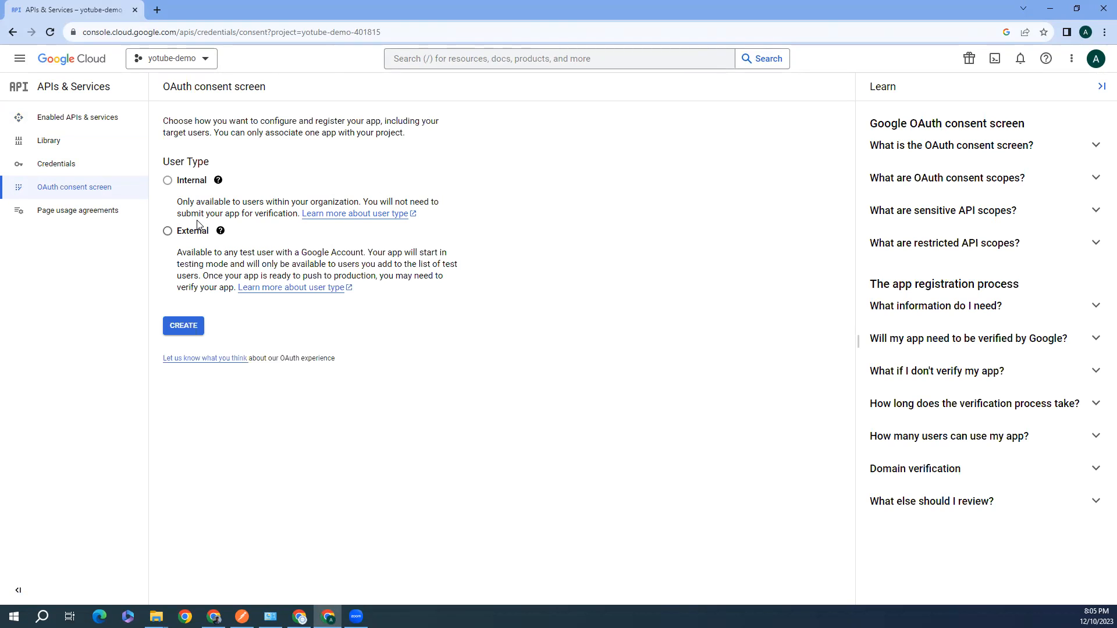
mouse_move(181, 181)
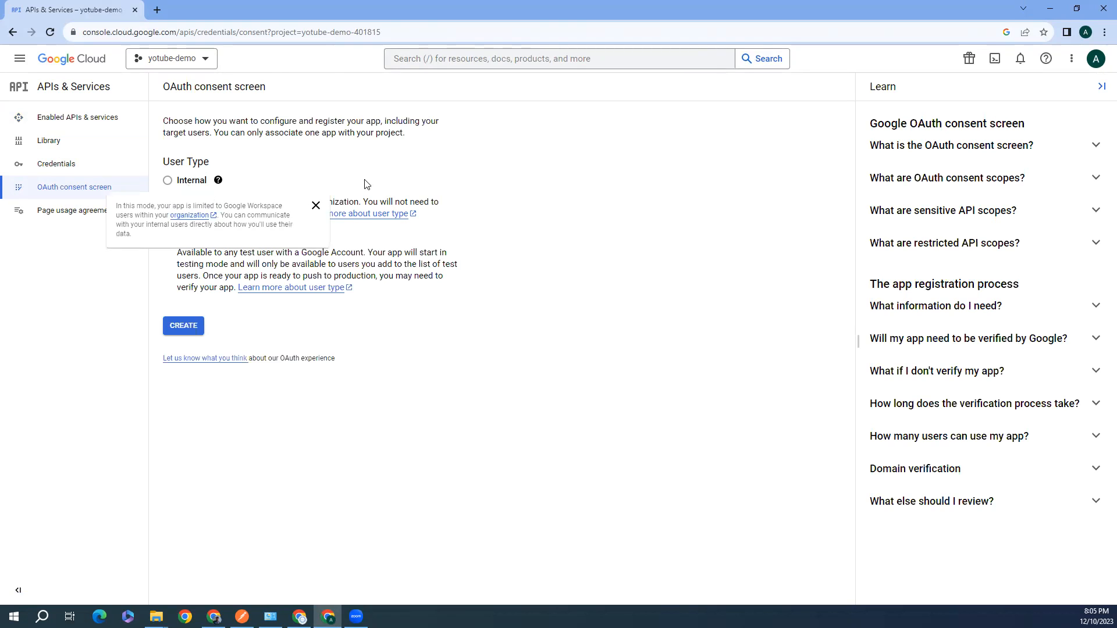
left_click(315, 205)
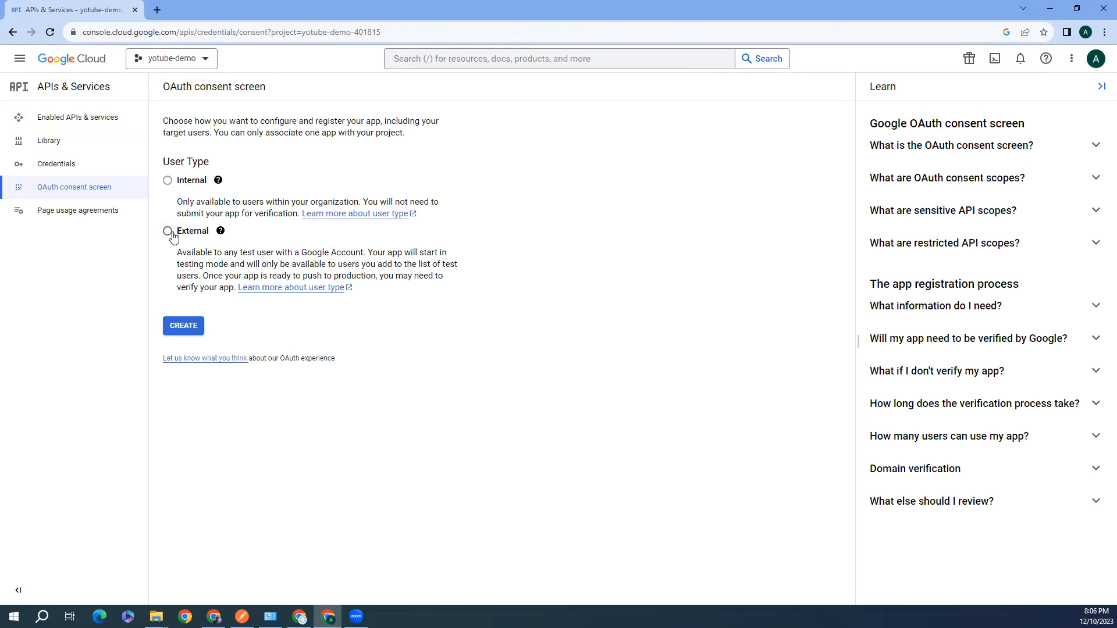
left_click(167, 231)
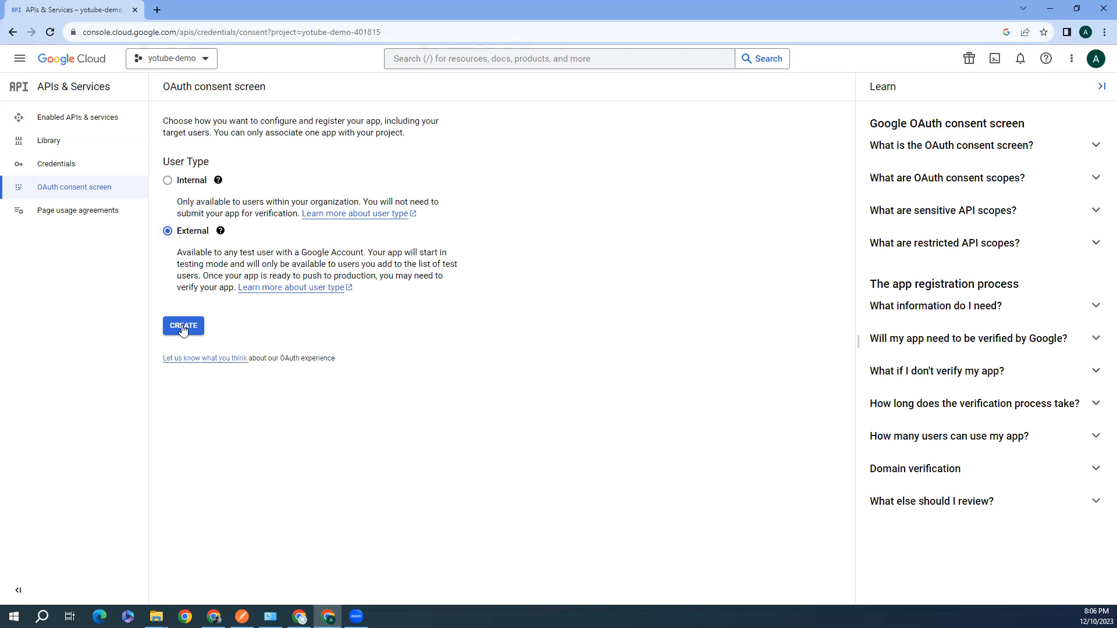
left_click(184, 326)
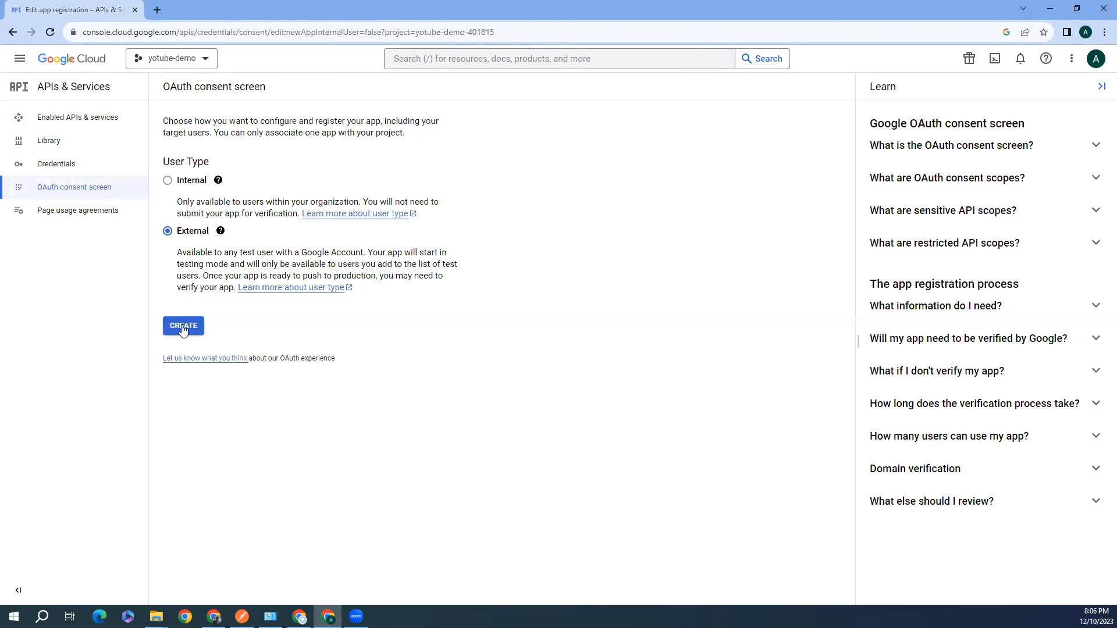
- Name the app 'youtubedemo' and set the user support email to the account address
left_click(184, 326)
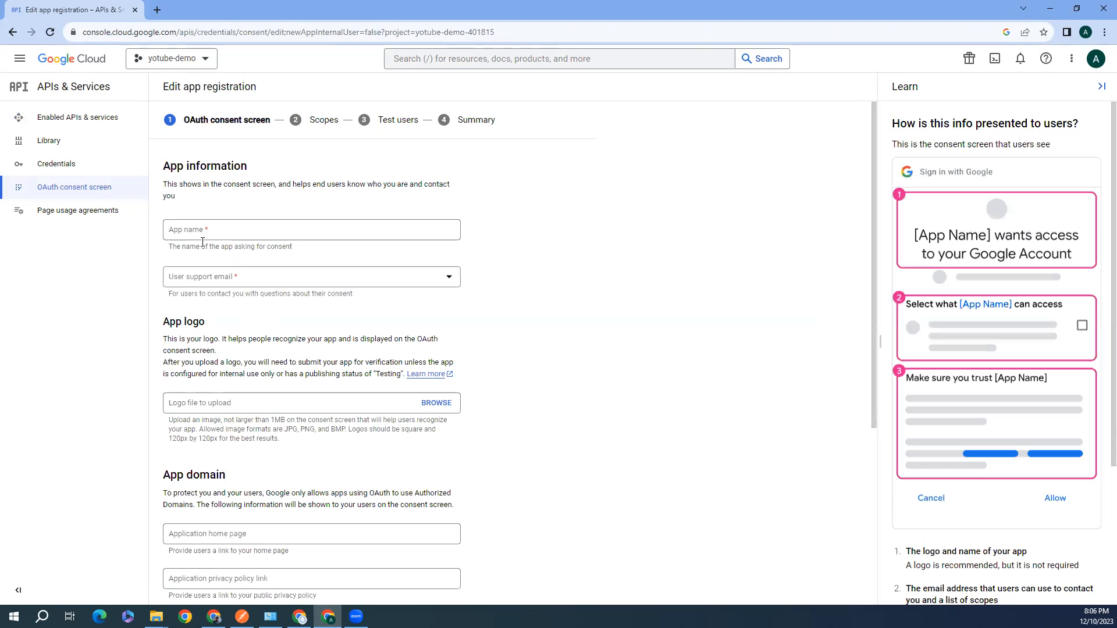
left_click(311, 230)
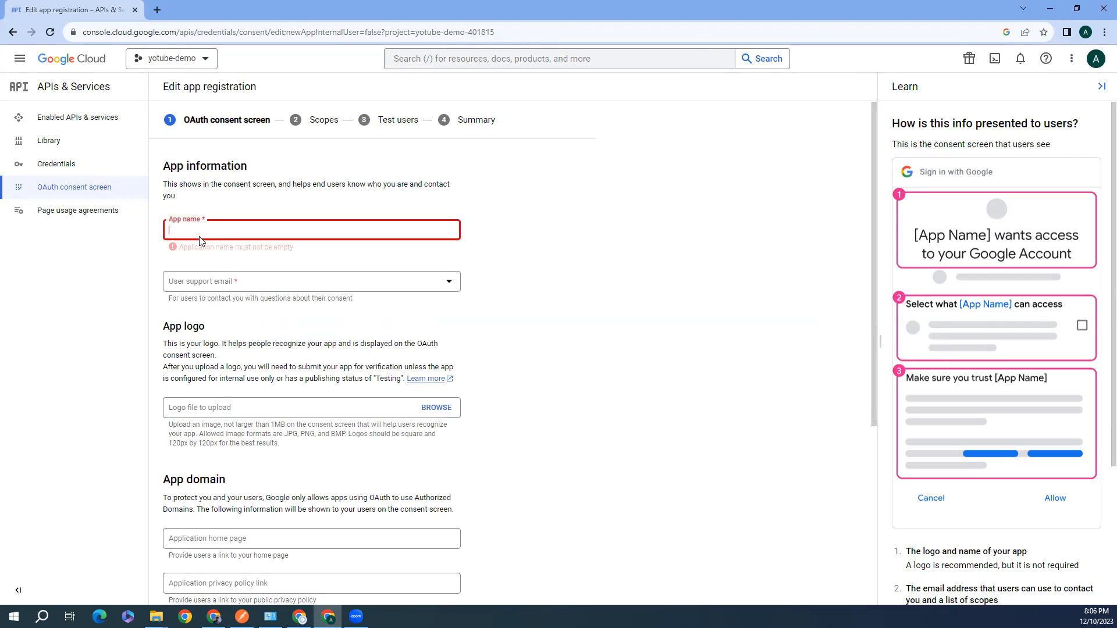
type("youtube")
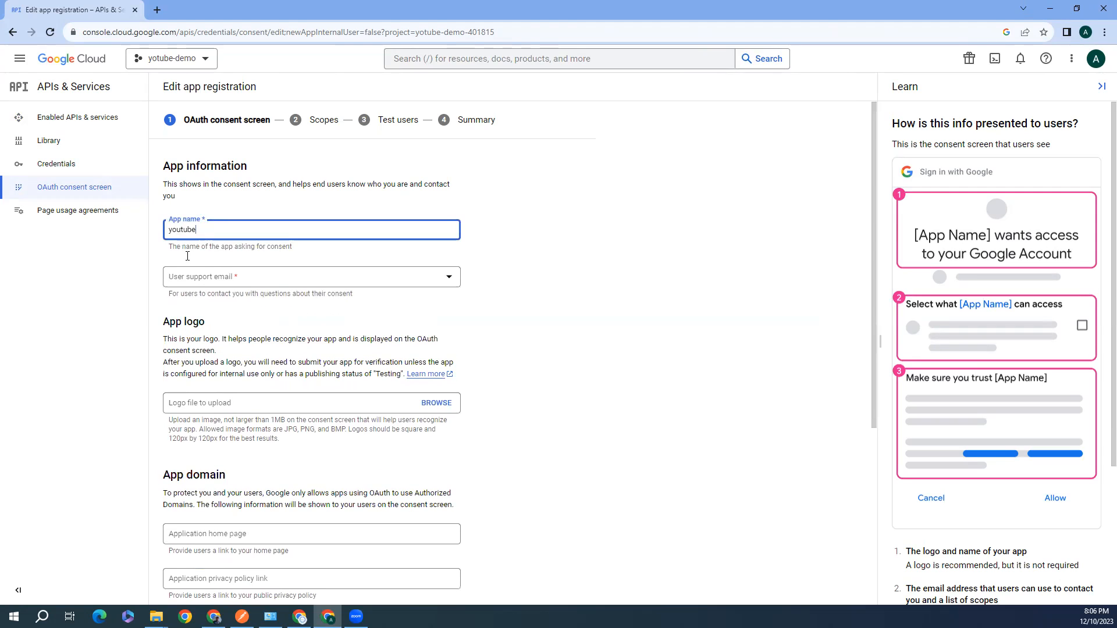
type("demo")
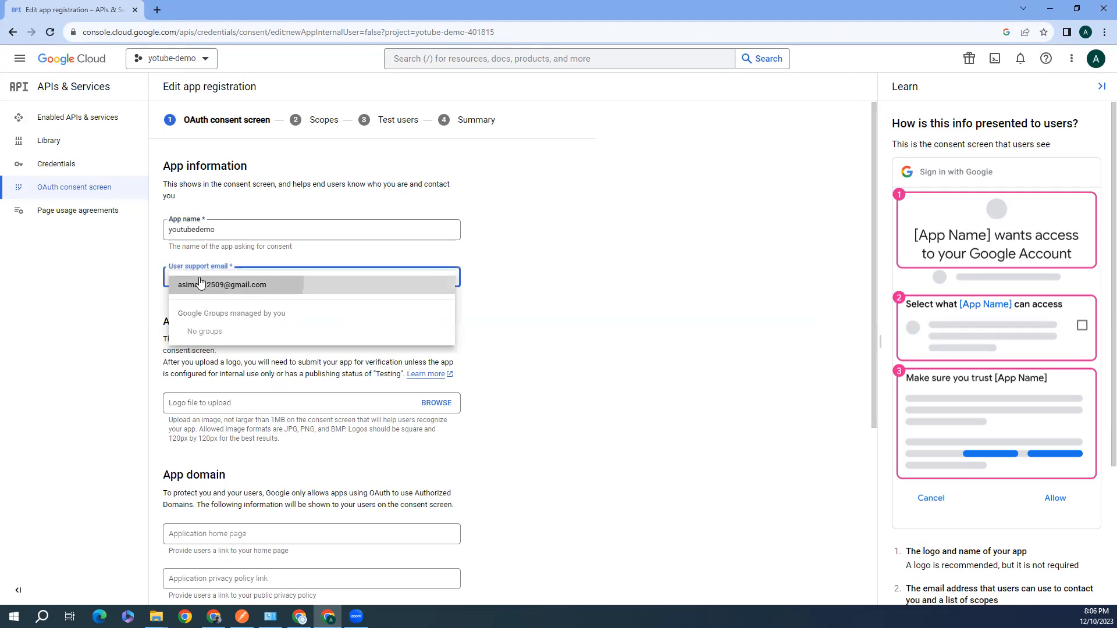
left_click(223, 284)
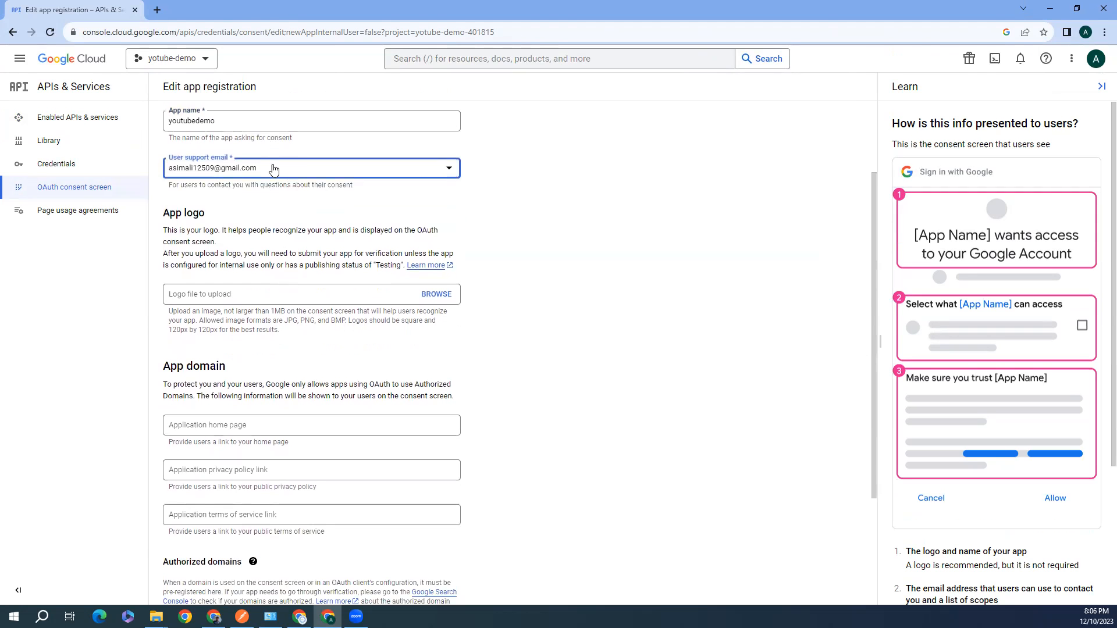
key("ctrl+a")
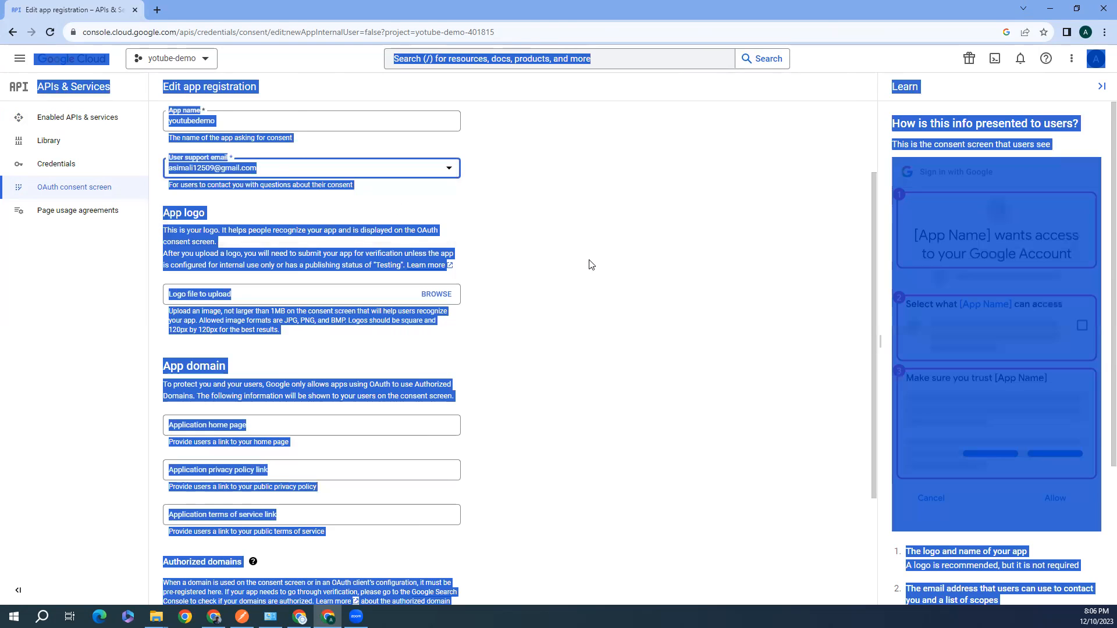
- Fill in the developer contact email and save the app information, continuing to Scopes
scroll("down", 3)
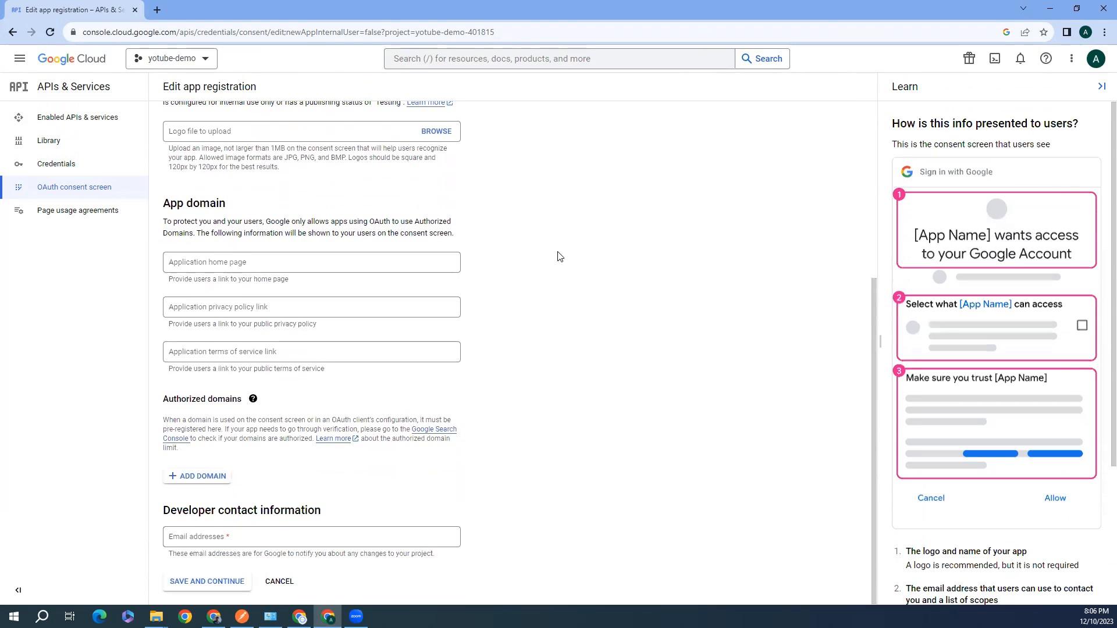
left_click(311, 536)
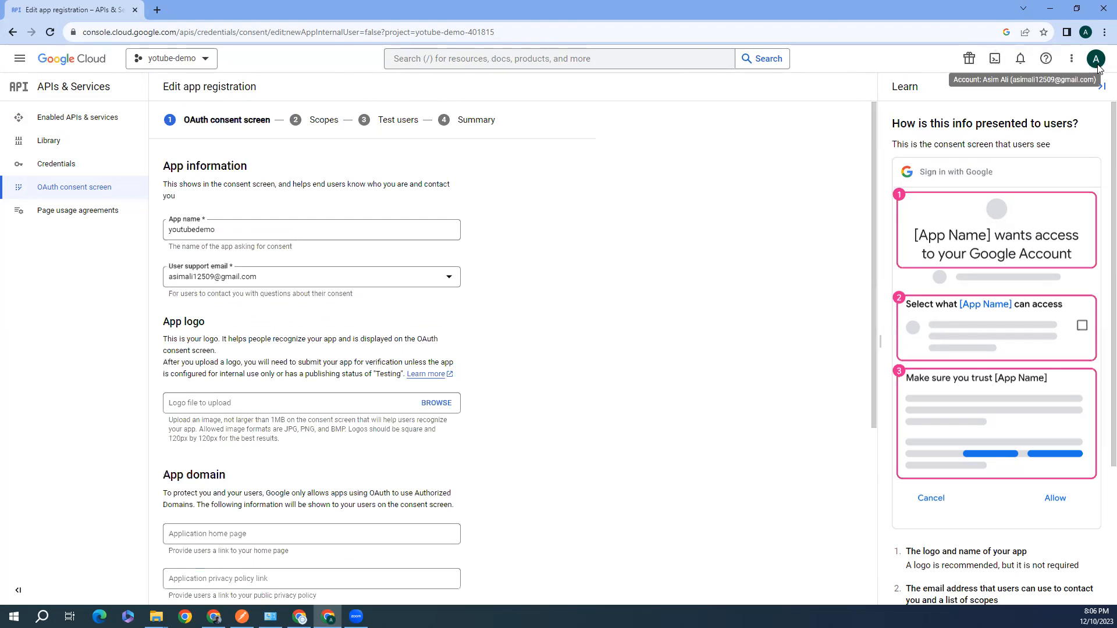
left_click(1099, 59)
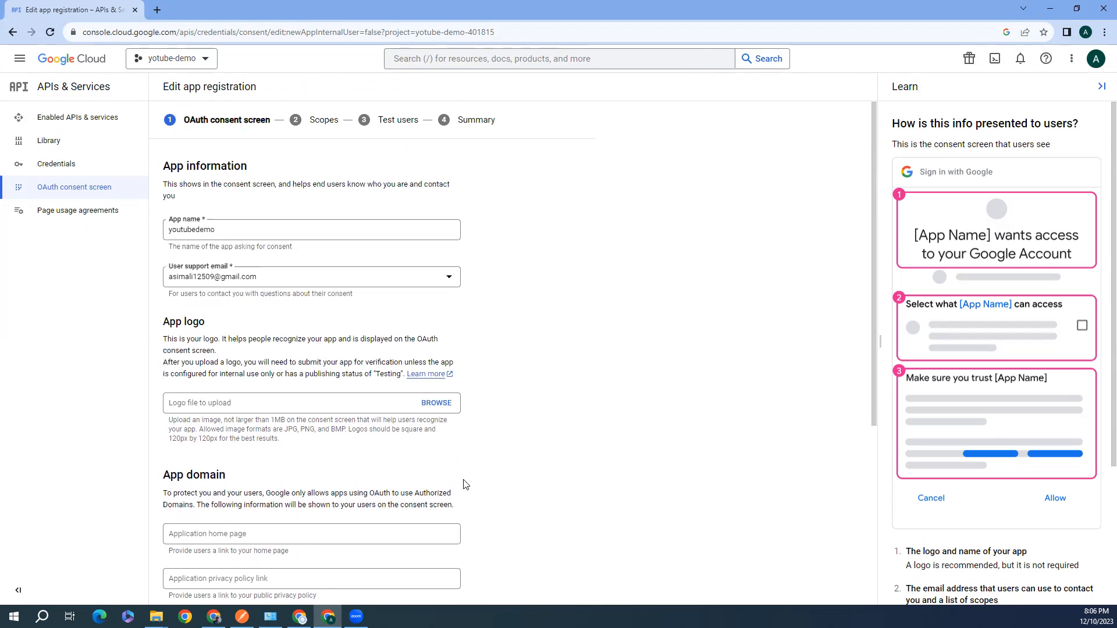
scroll("down", 3)
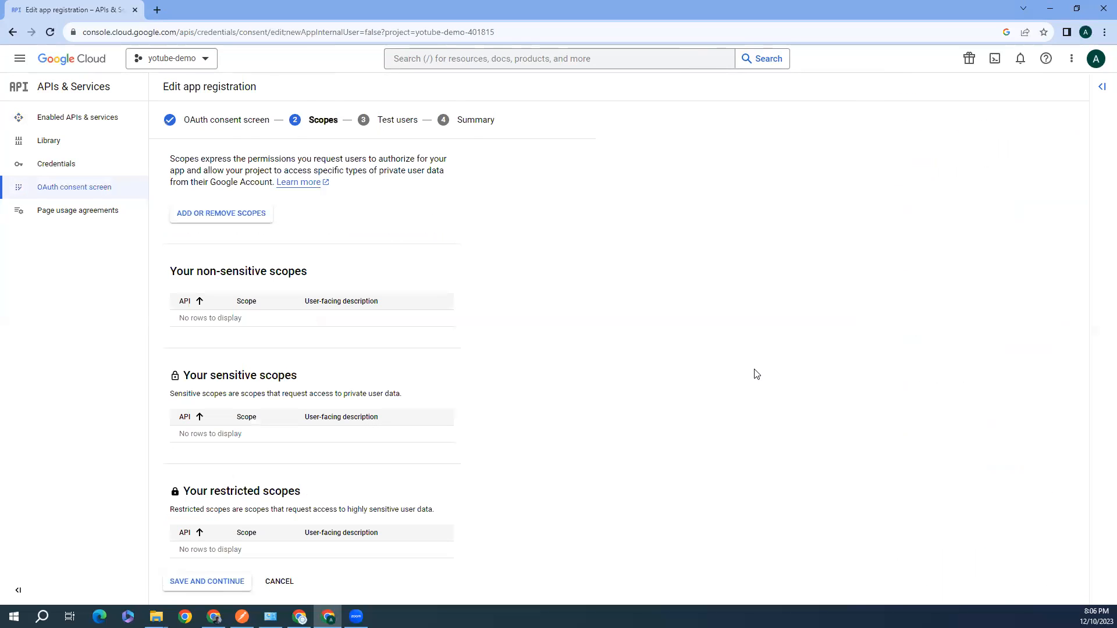
mouse_move(576, 313)
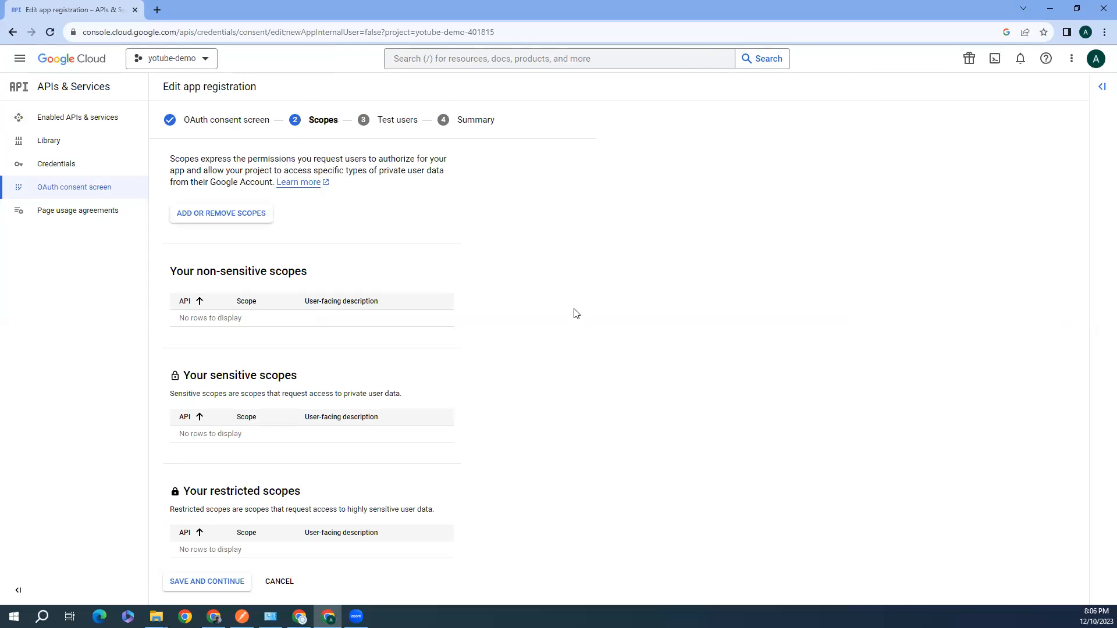
- Add the userinfo.email scope to the app and save the Scopes step
left_click(221, 213)
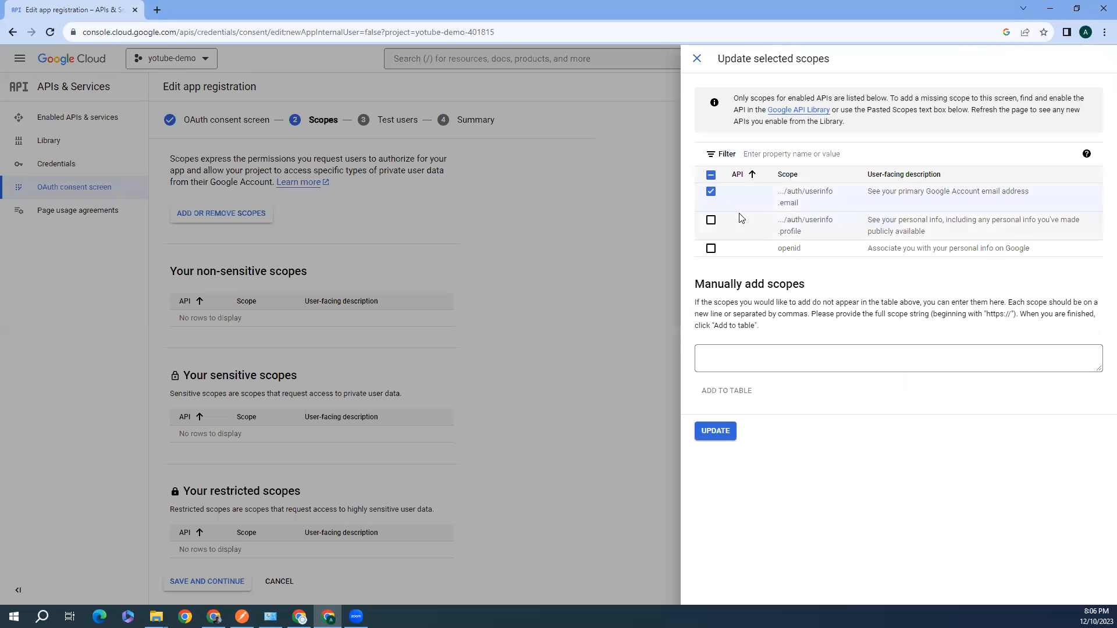
left_click(715, 431)
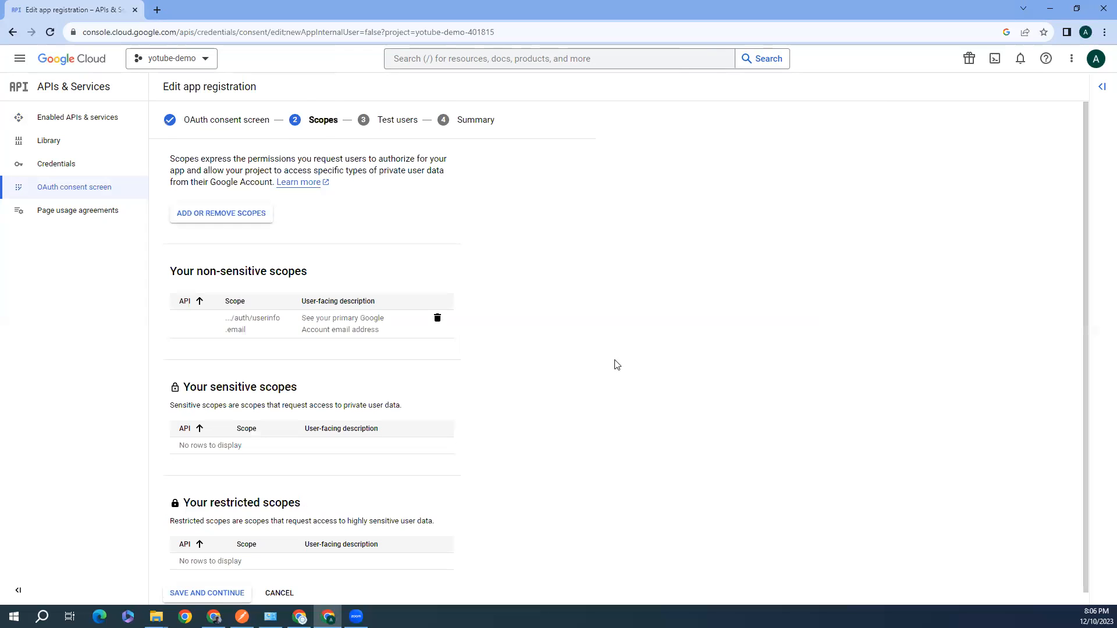
scroll("down", 3)
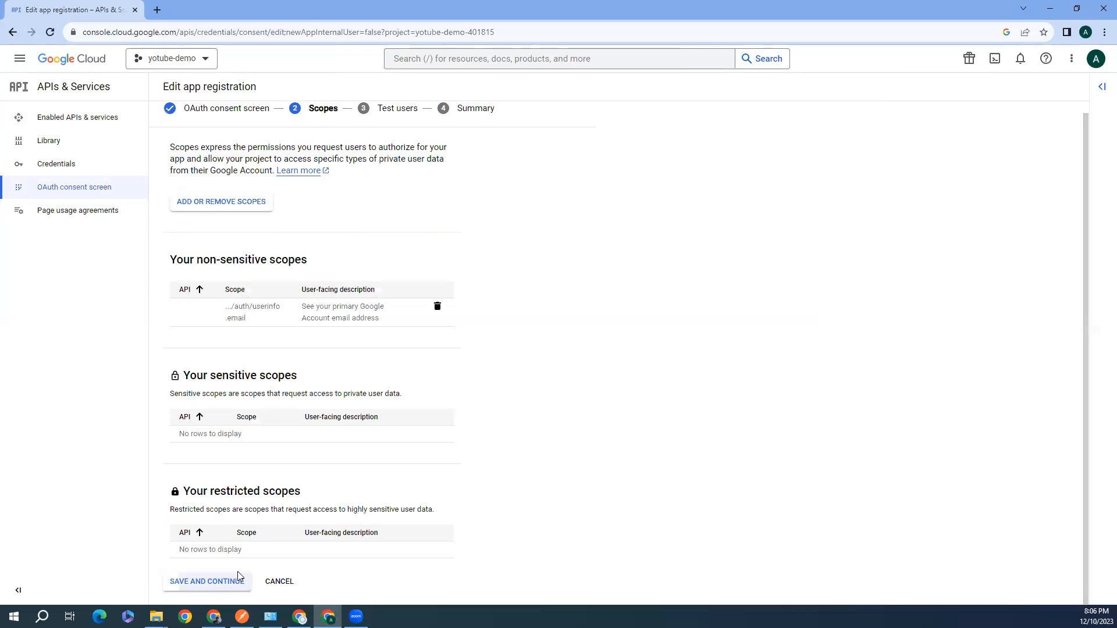
left_click(207, 582)
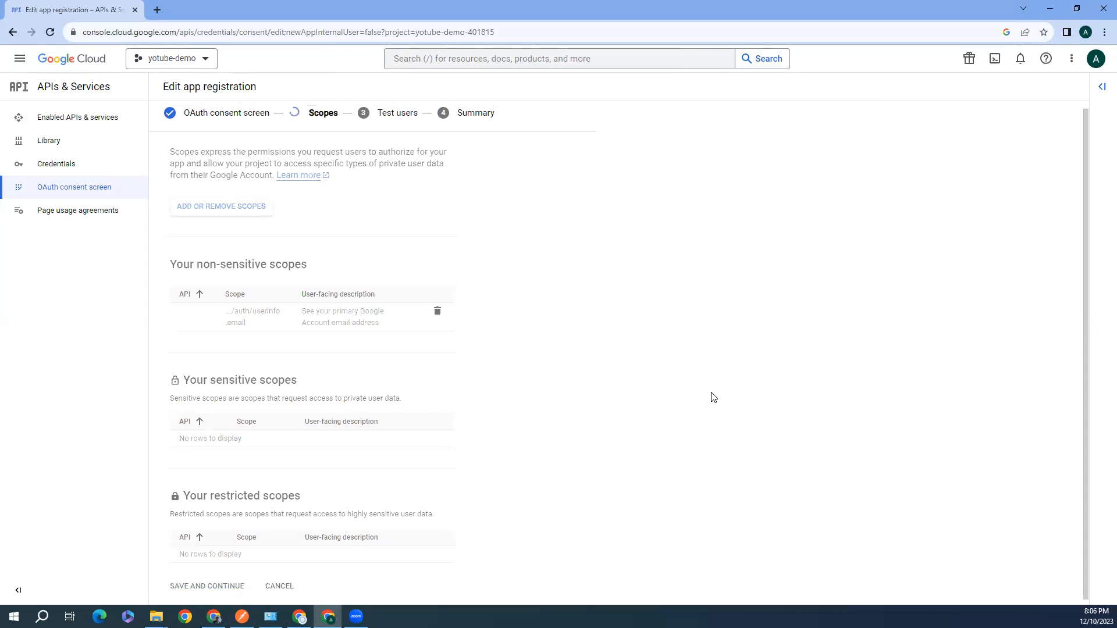
left_click(207, 586)
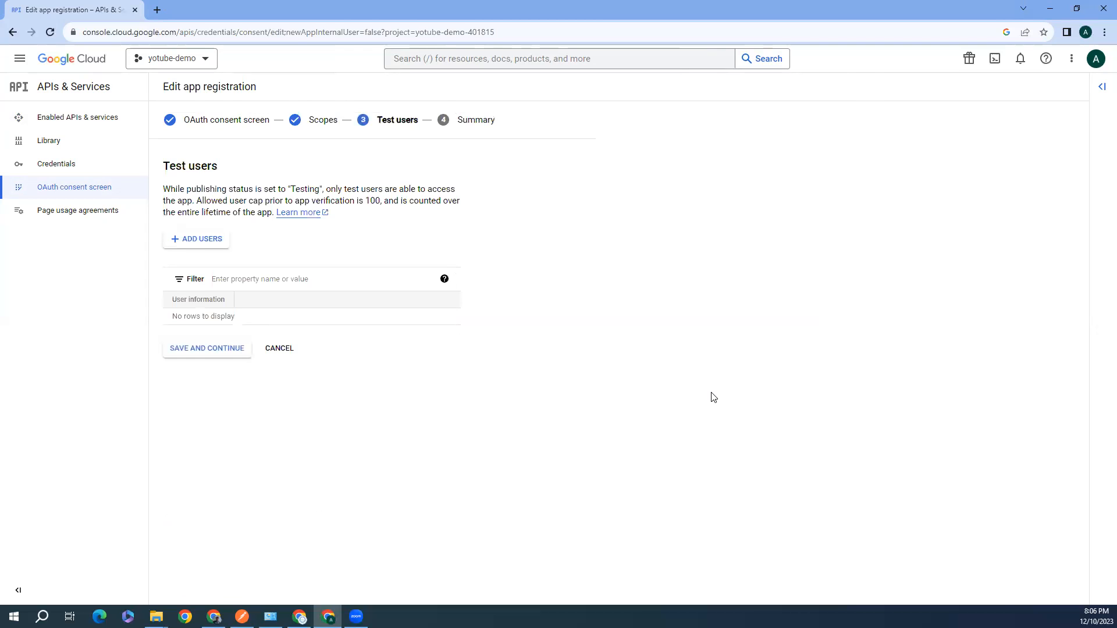
left_click(197, 239)
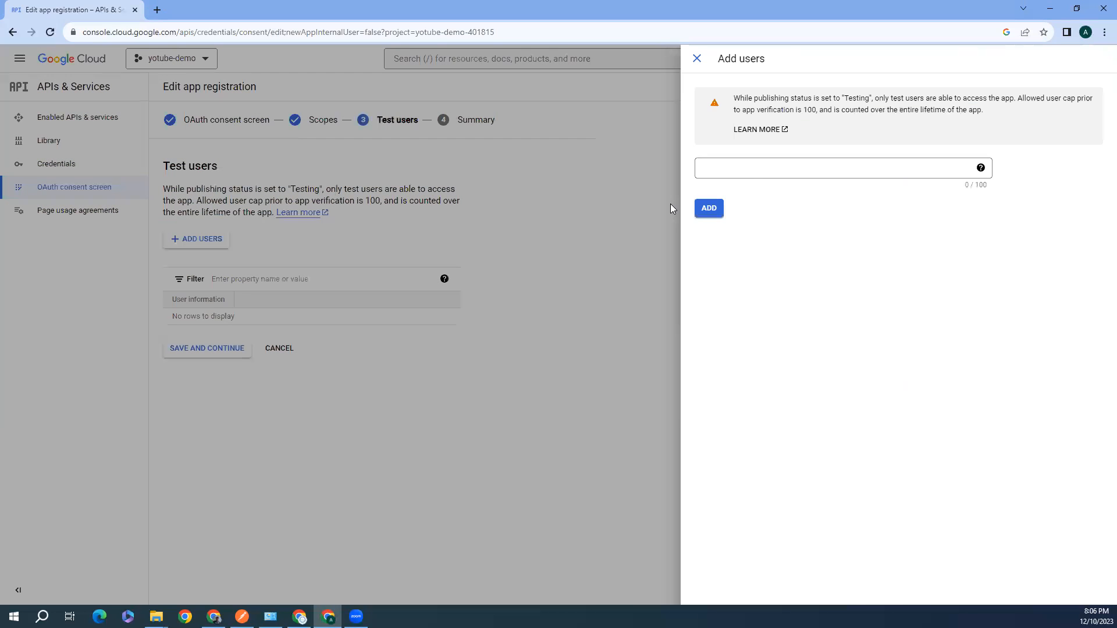
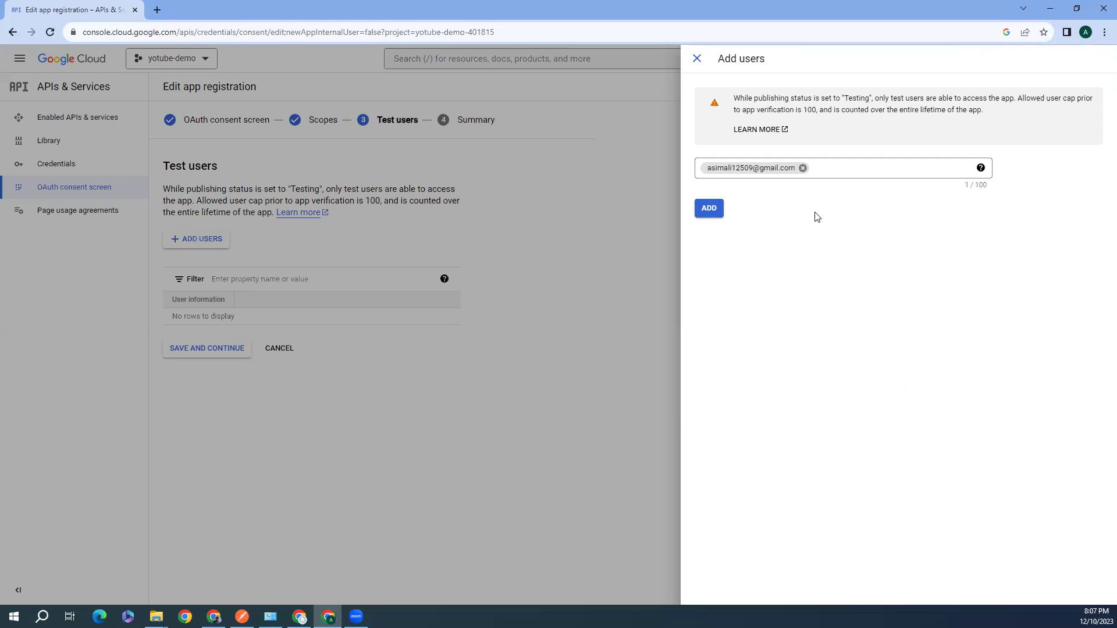
left_click(709, 208)
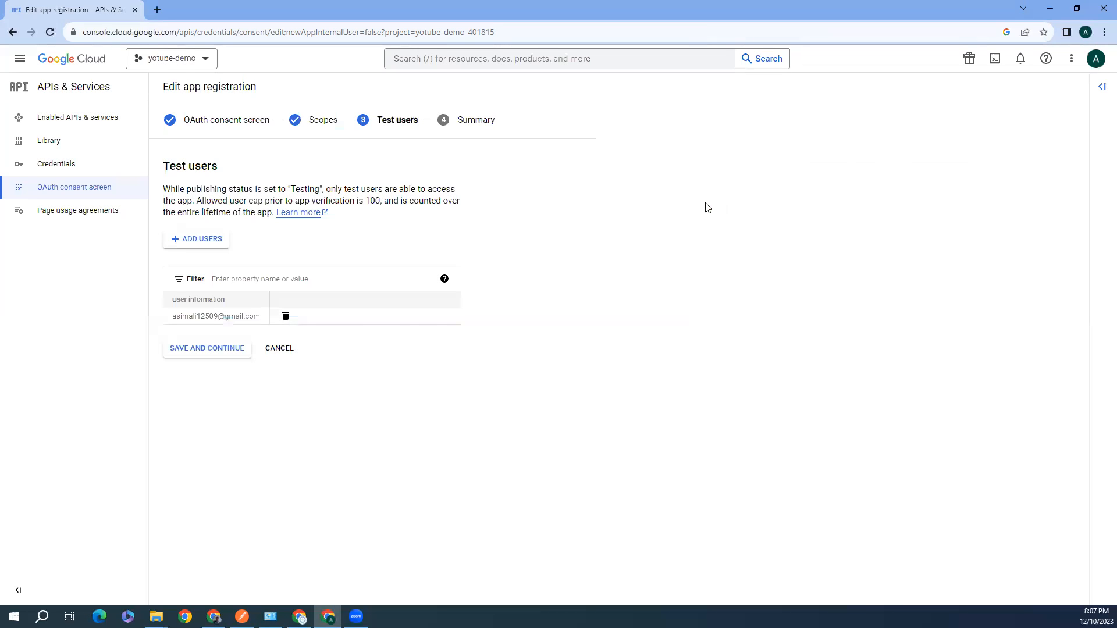
- Save the test users, review the summary and return to the consent screen dashboard
left_click(207, 348)
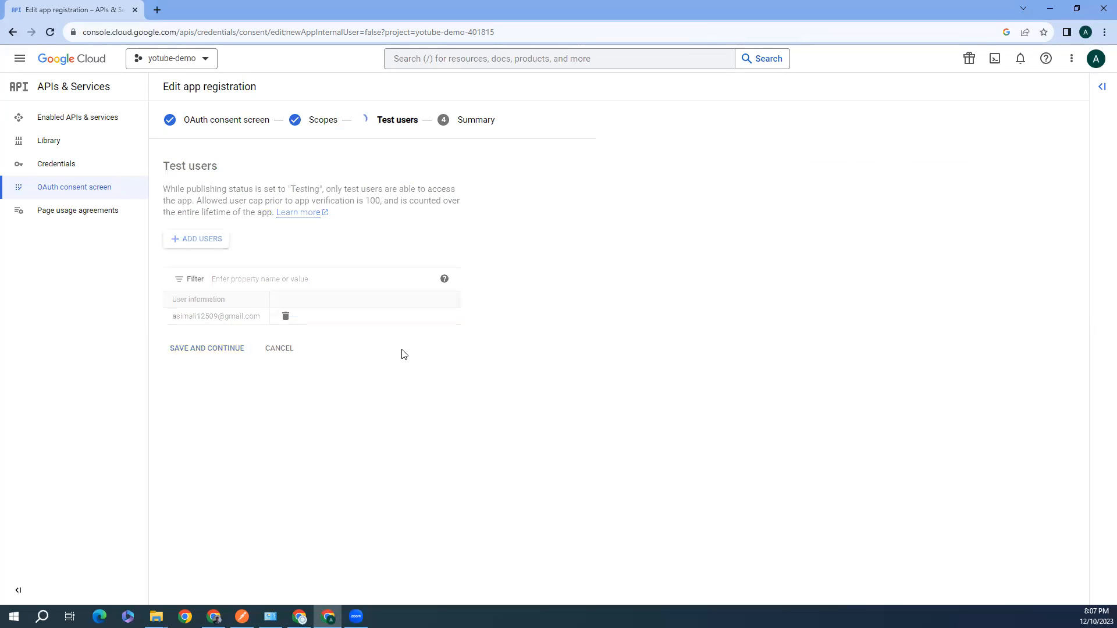
left_click(207, 348)
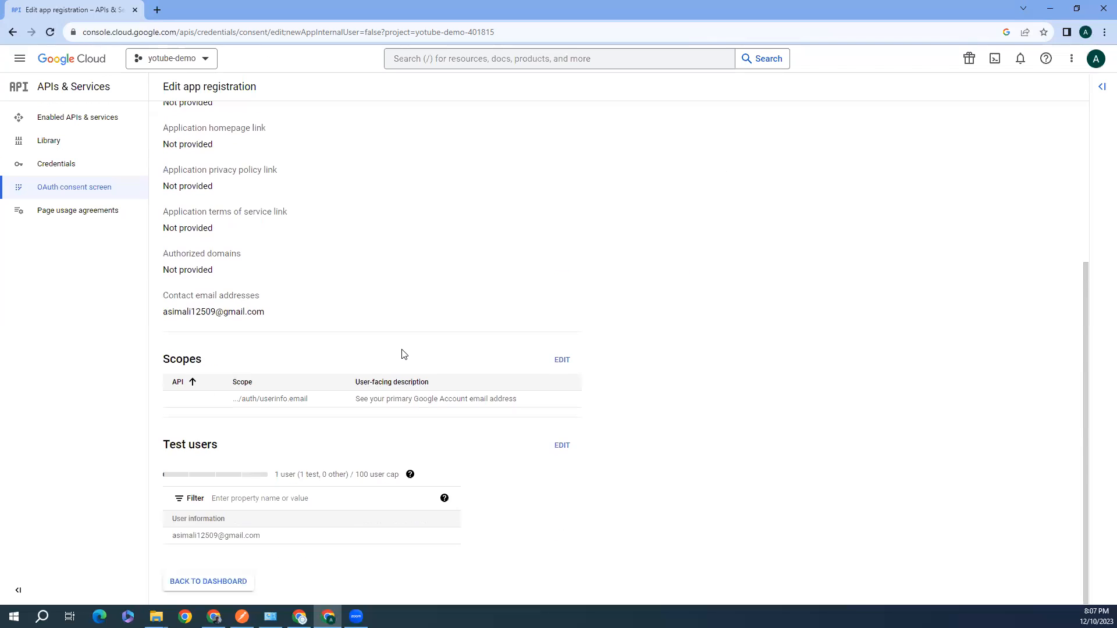
mouse_move(463, 347)
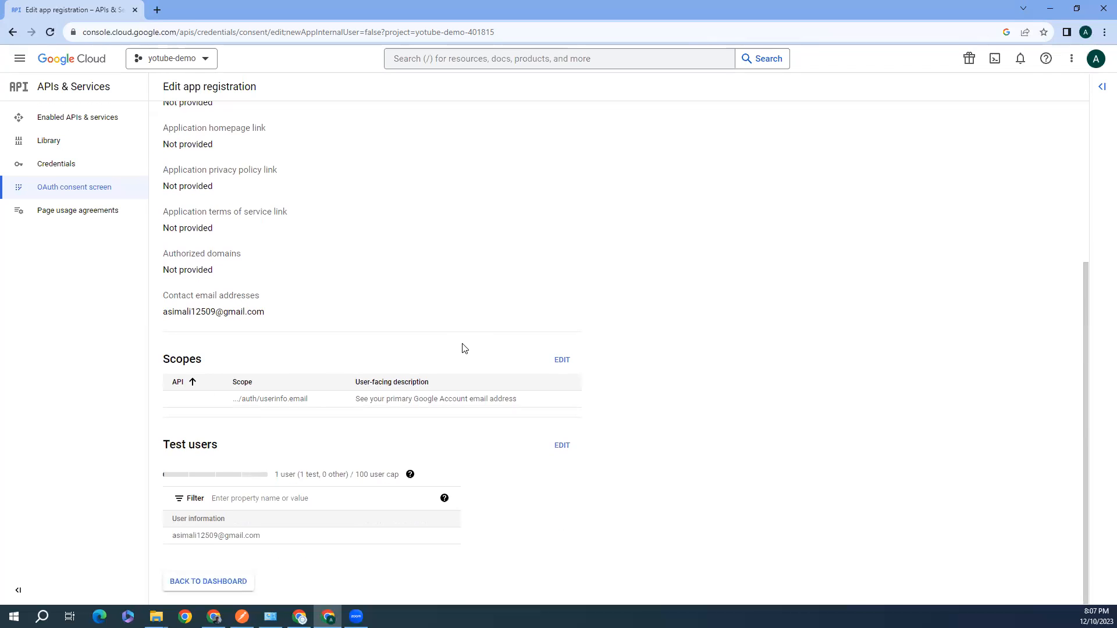
mouse_move(307, 449)
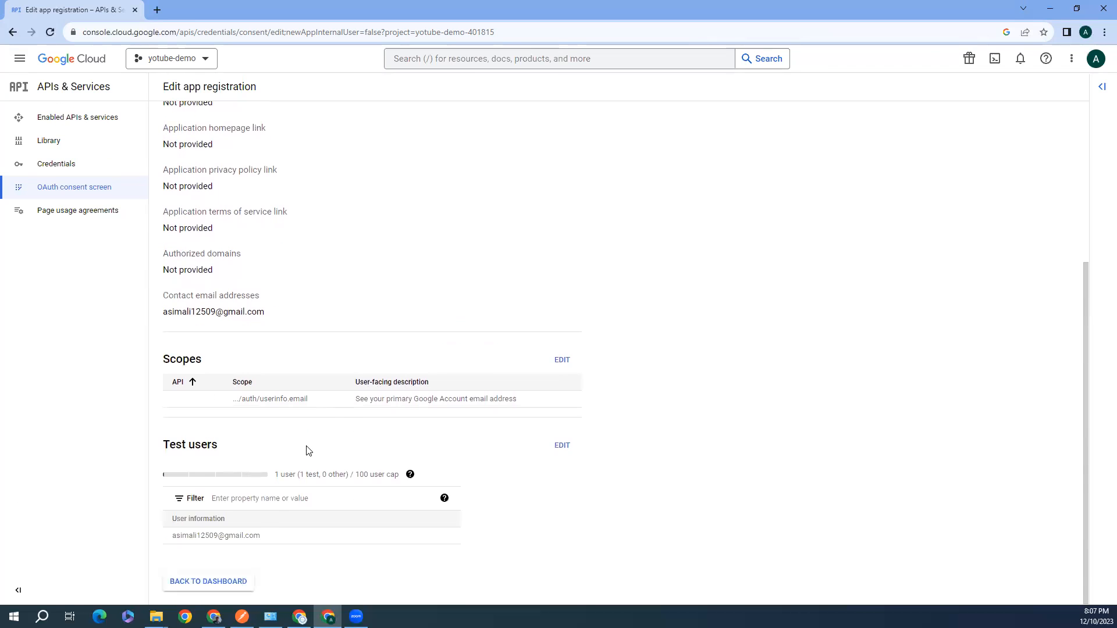
scroll("up", 3)
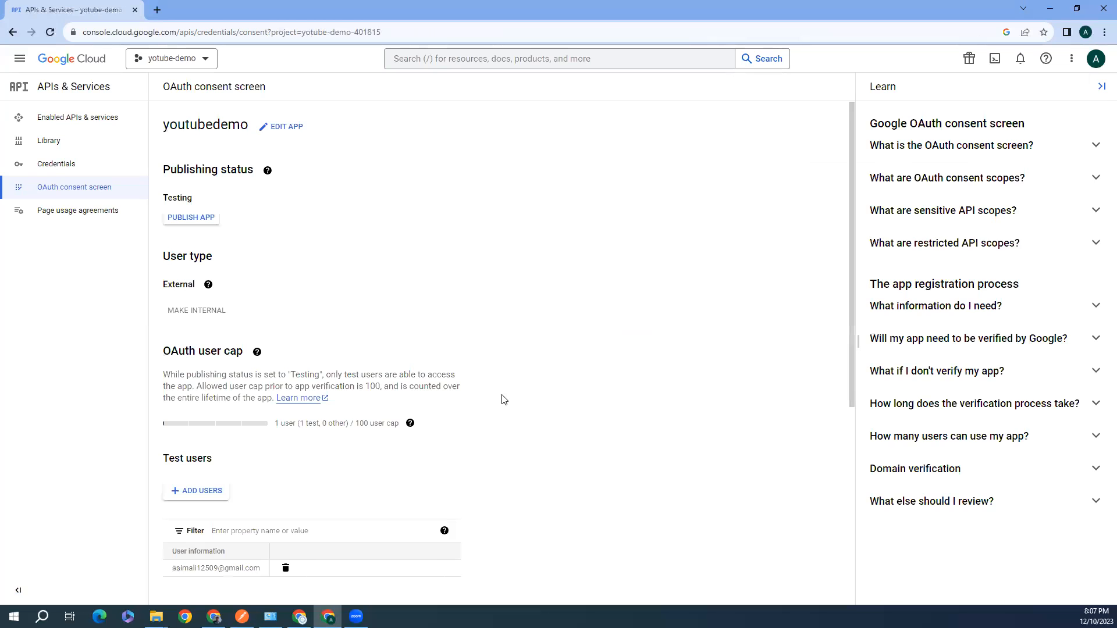
scroll("down", 3)
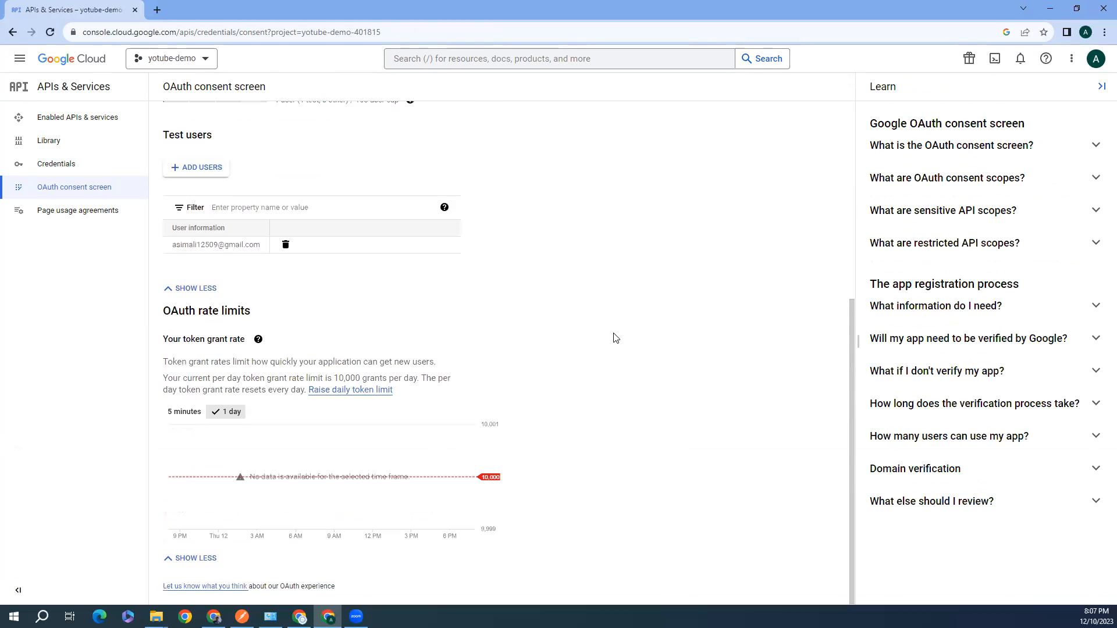
left_click(56, 162)
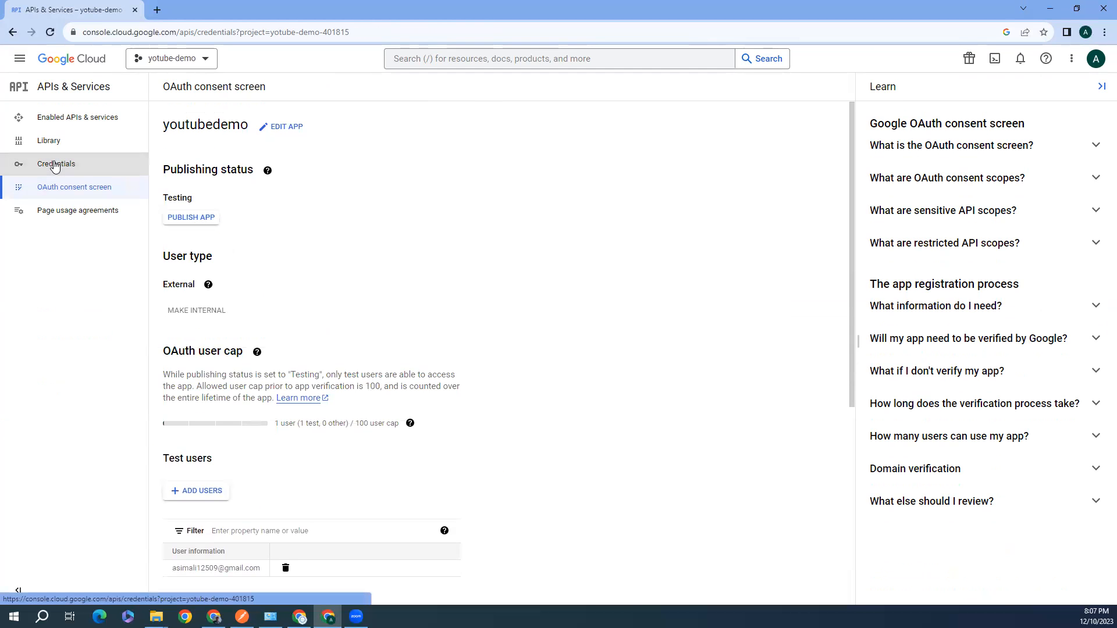
- Go to the Credentials page and list the credential types that can be created
left_click(56, 163)
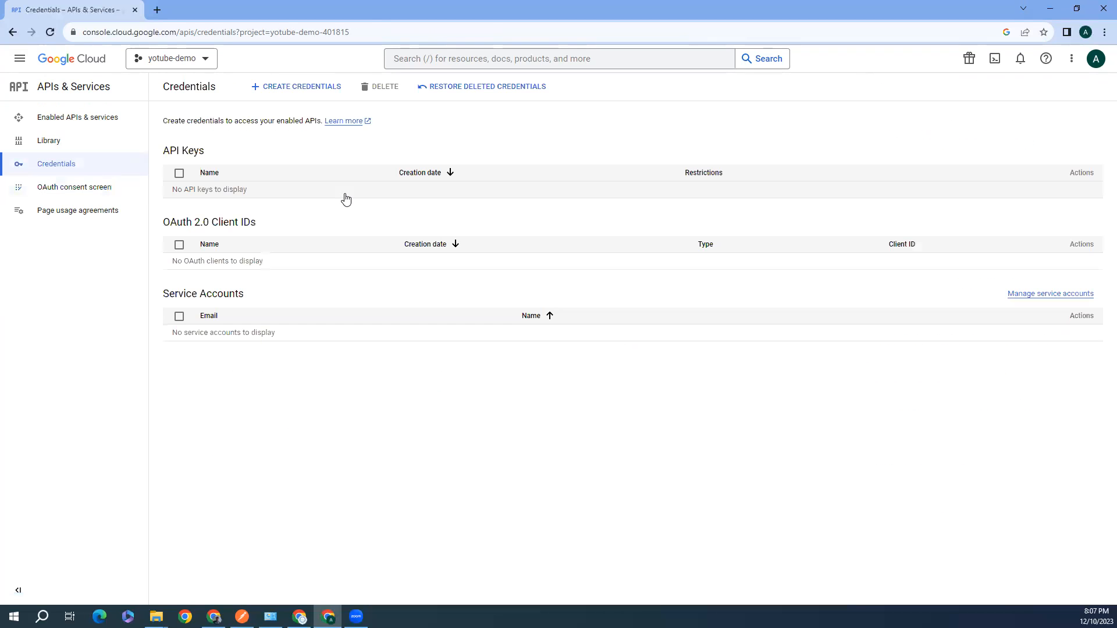
mouse_move(293, 200)
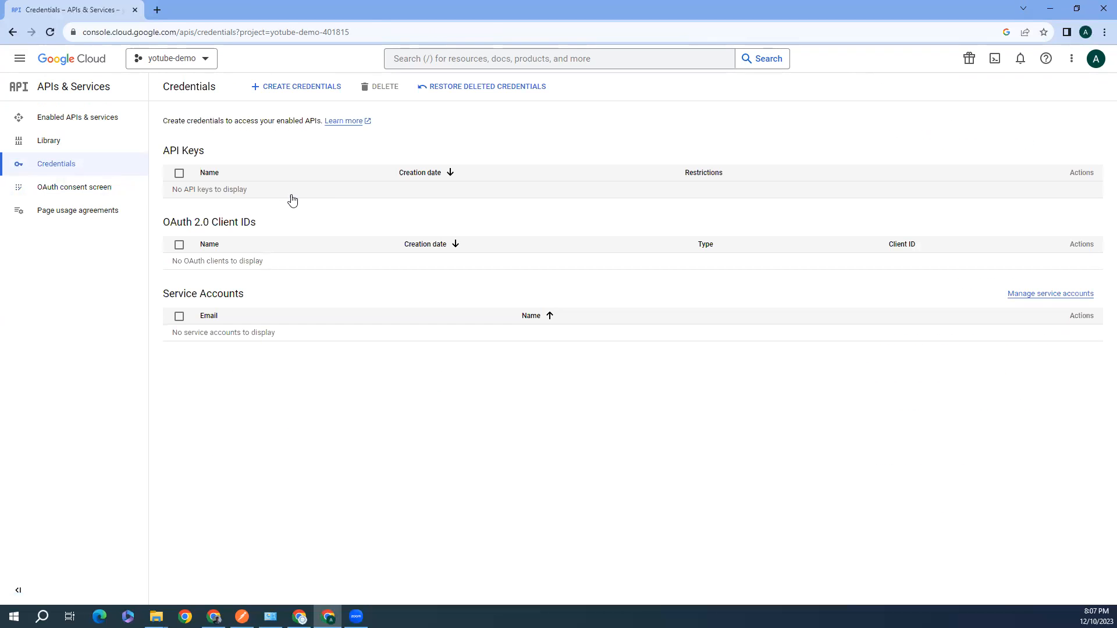
mouse_move(294, 225)
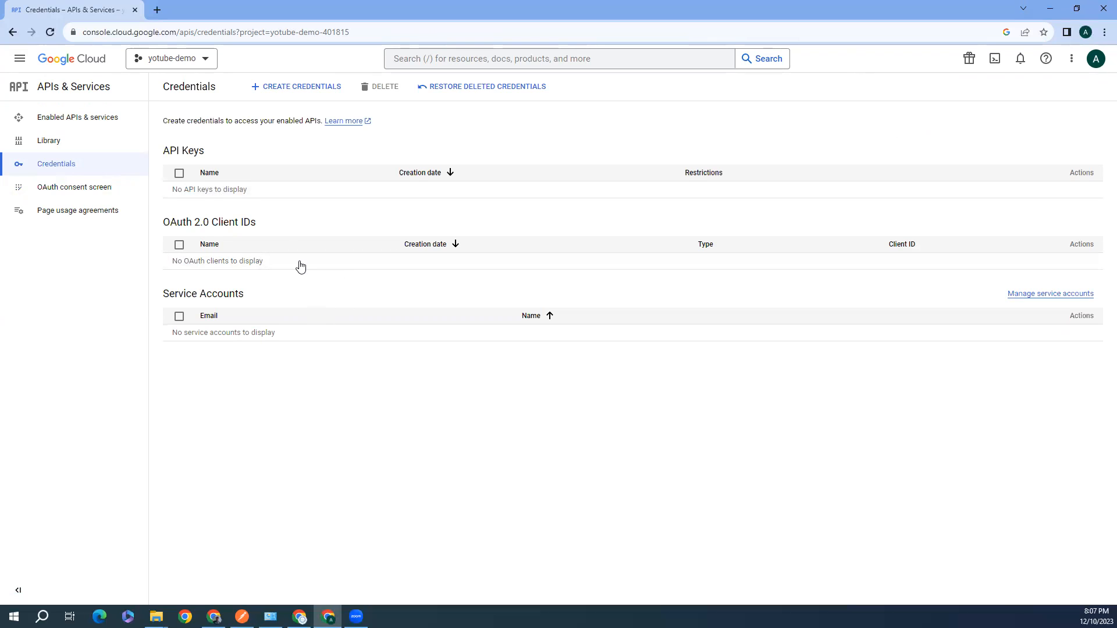
mouse_move(340, 134)
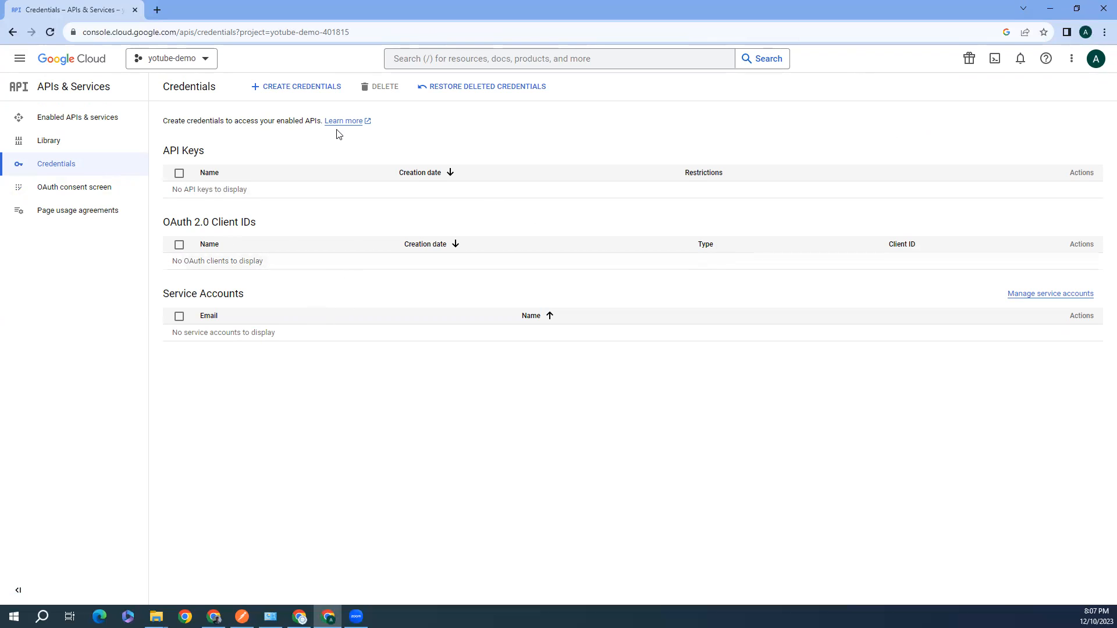
left_click(302, 87)
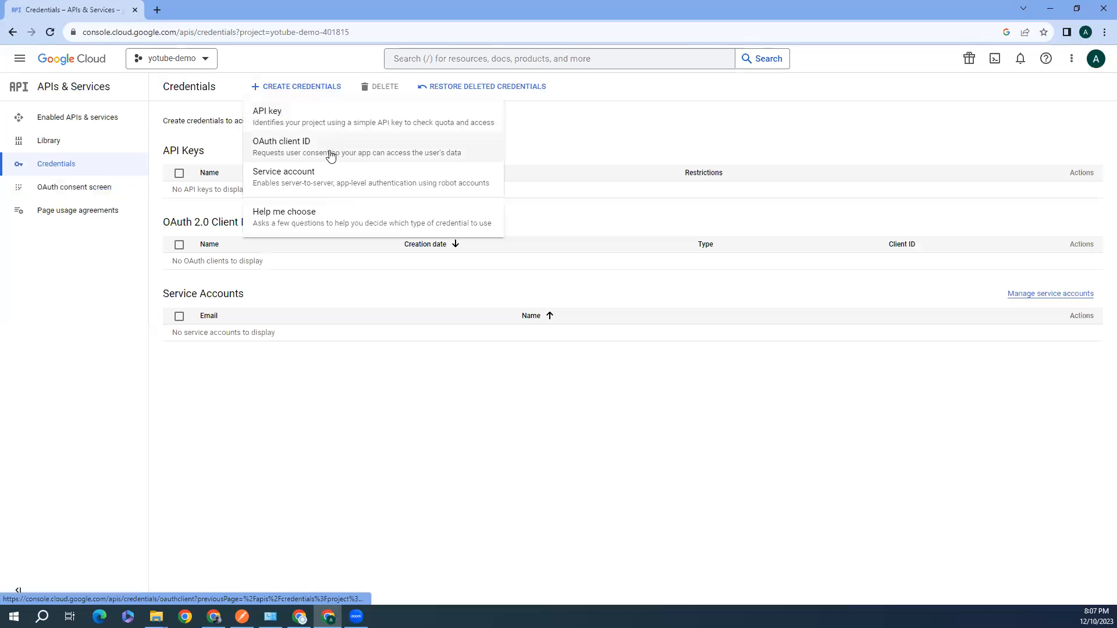
- Start a Web application OAuth client ID named 'youtube-demo' and add a redirect URI entry
left_click(281, 146)
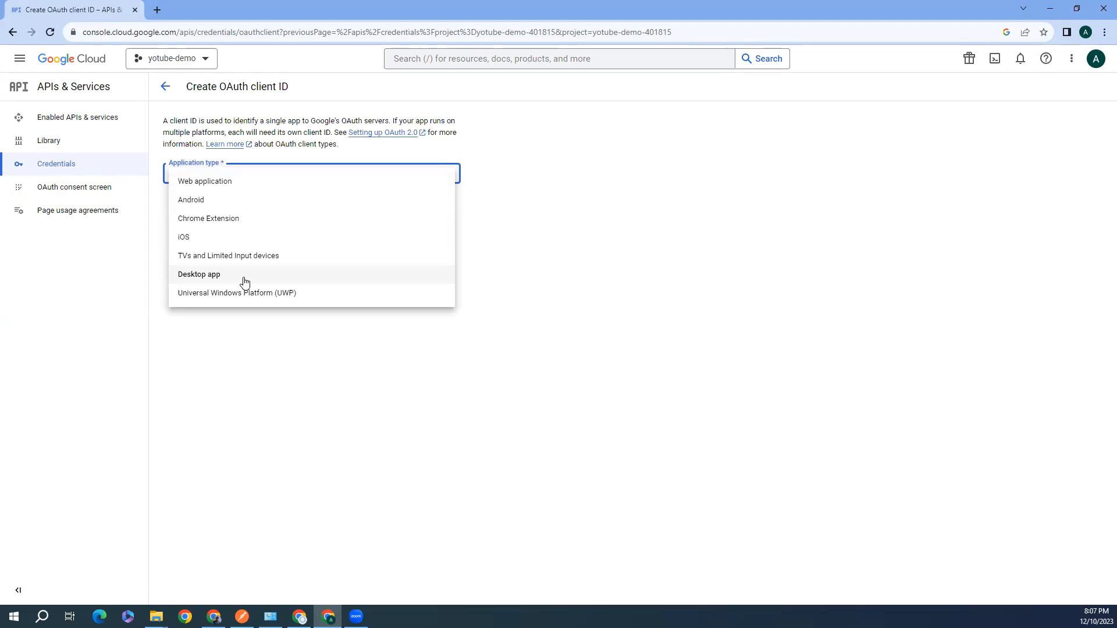
left_click(204, 180)
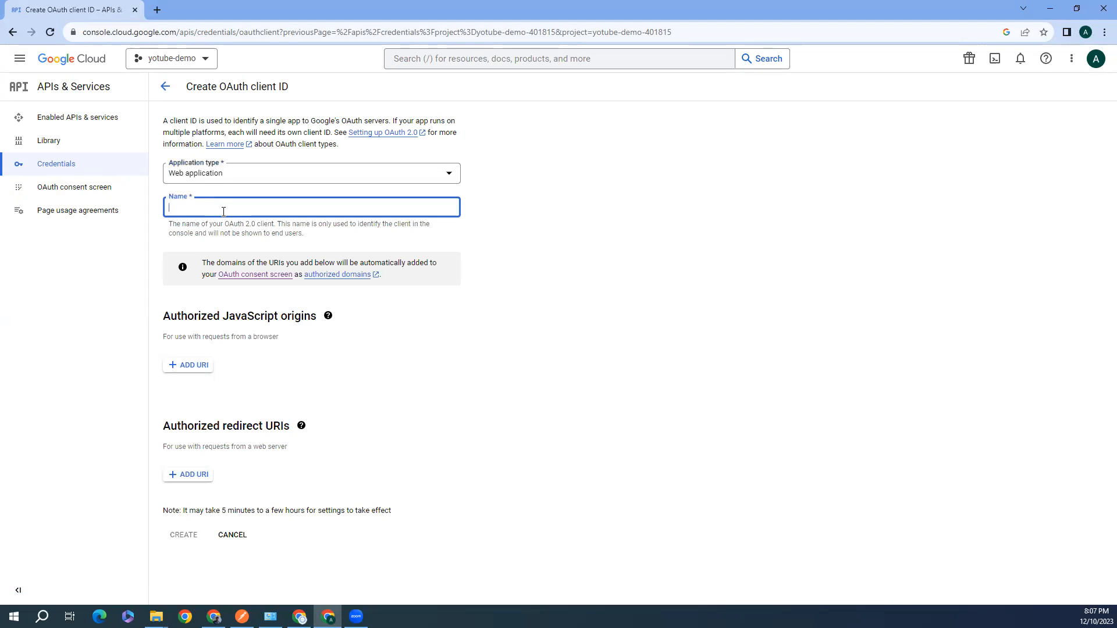
type("youtube")
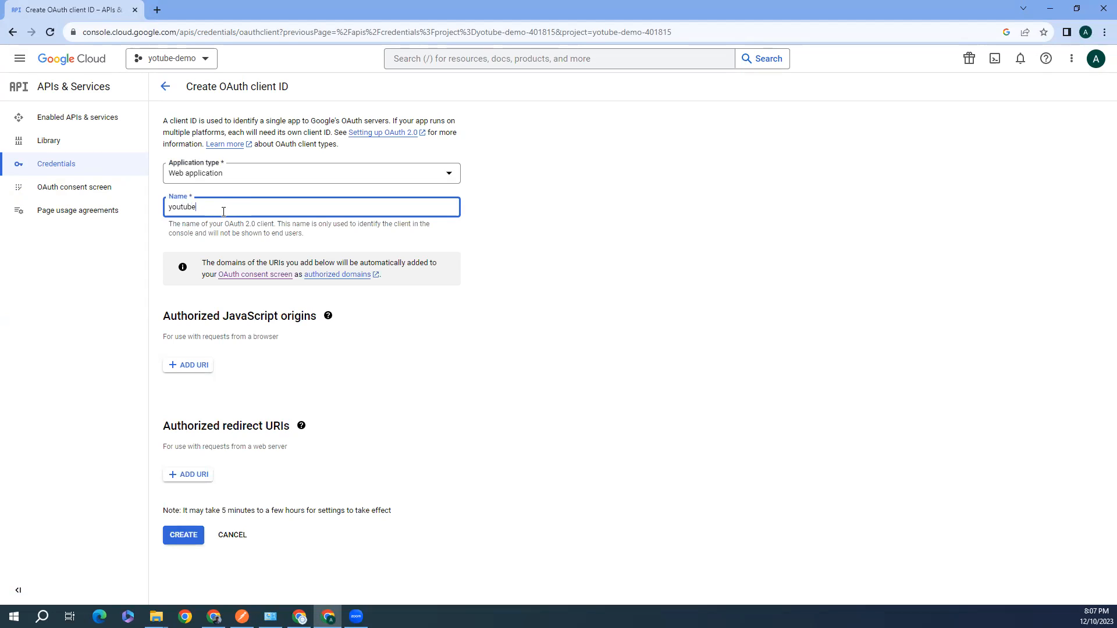
type("-demp")
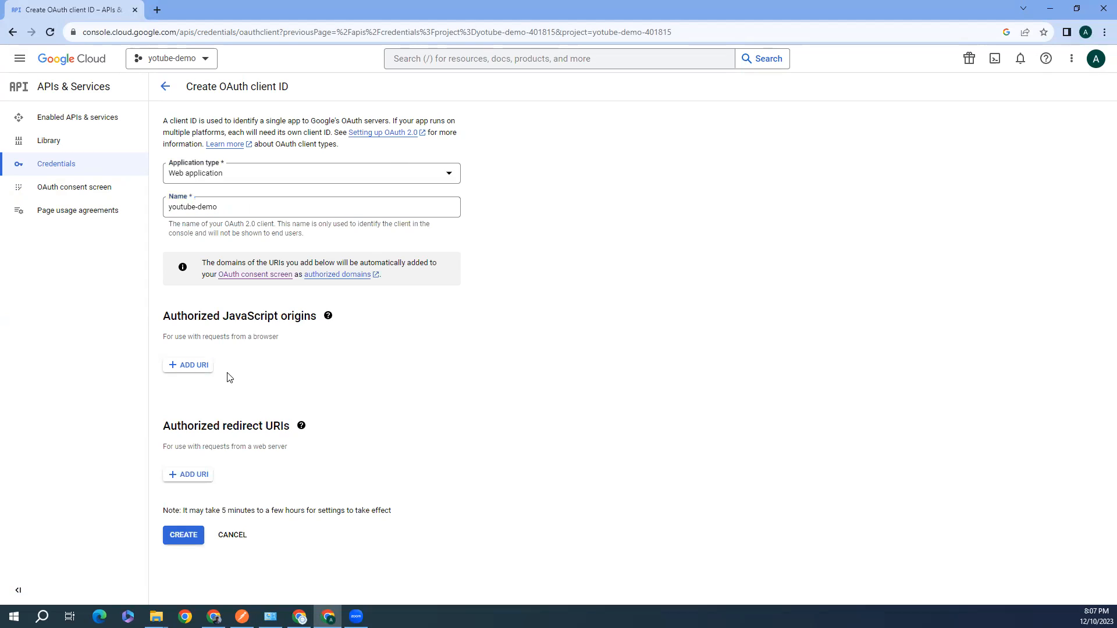
left_click(189, 474)
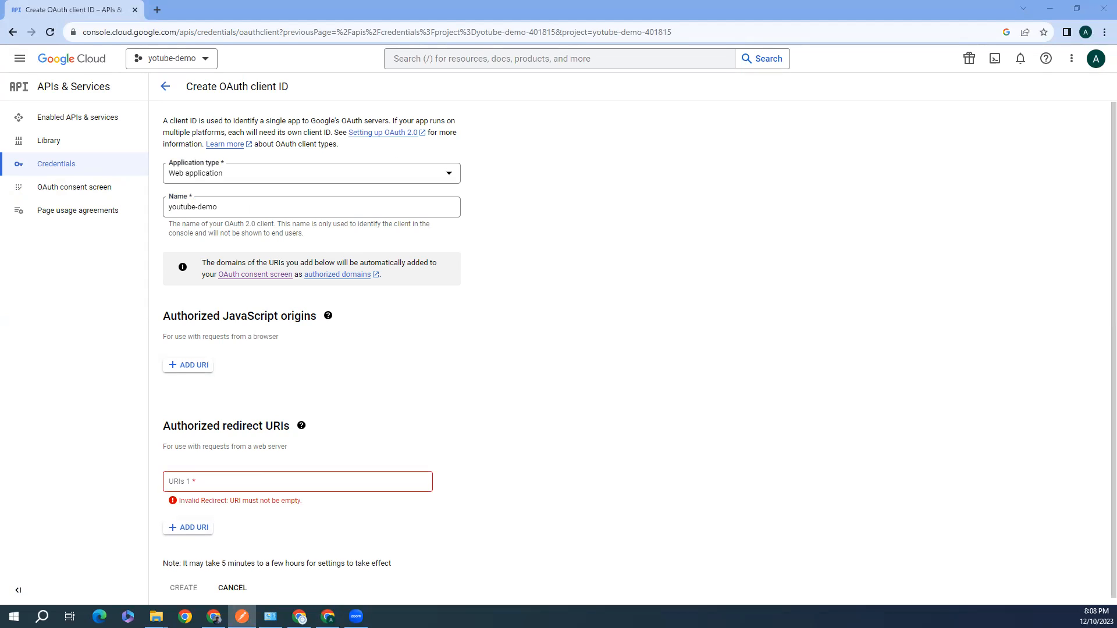
mouse_move(606, 211)
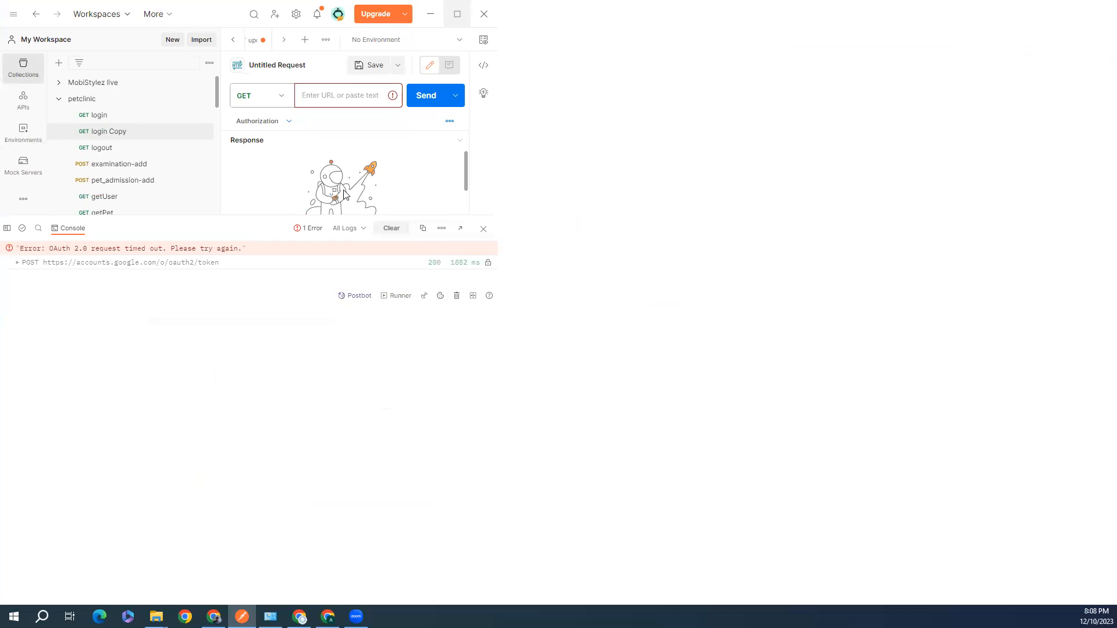
- Maximize Postman, reach Configure New Token under Authorization and switch off Authorize using browser
left_click(457, 14)
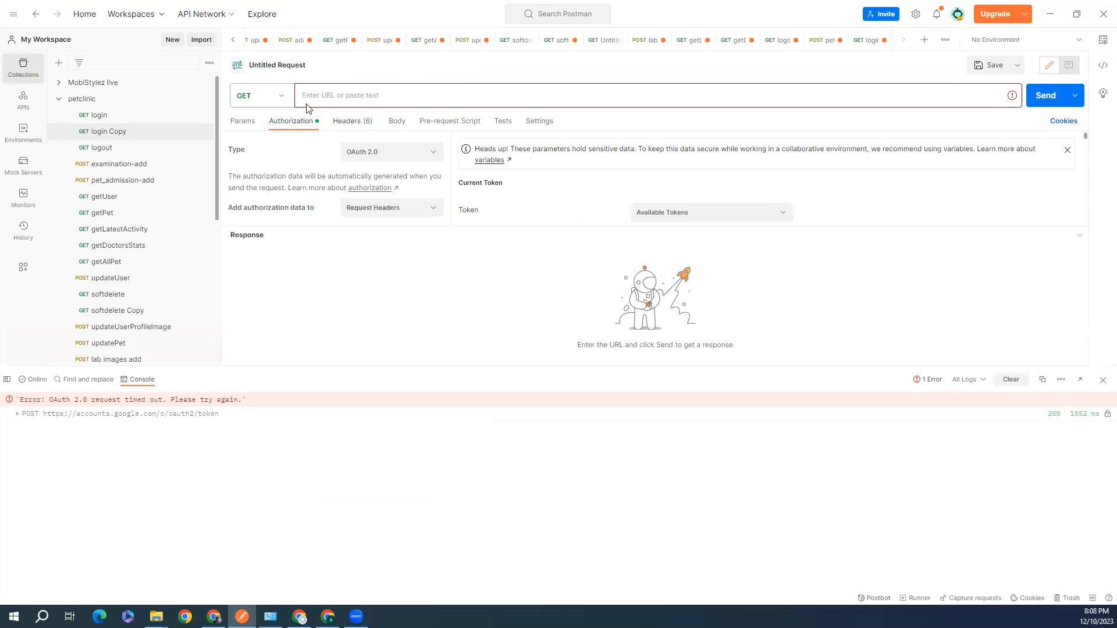
left_click(391, 151)
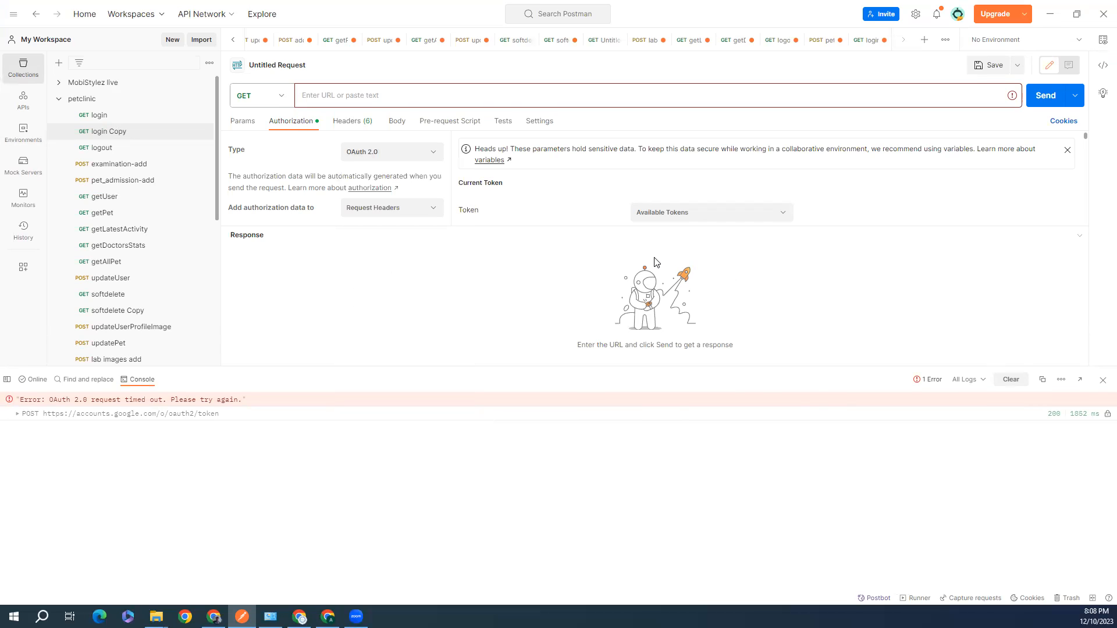
scroll("down", 3)
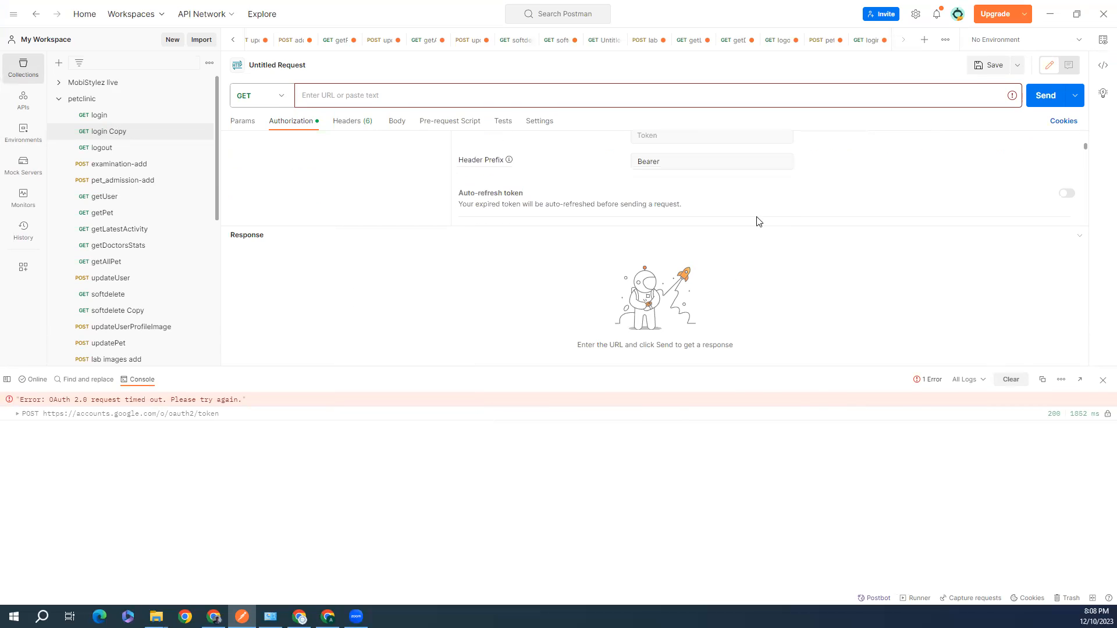
scroll("down", 3)
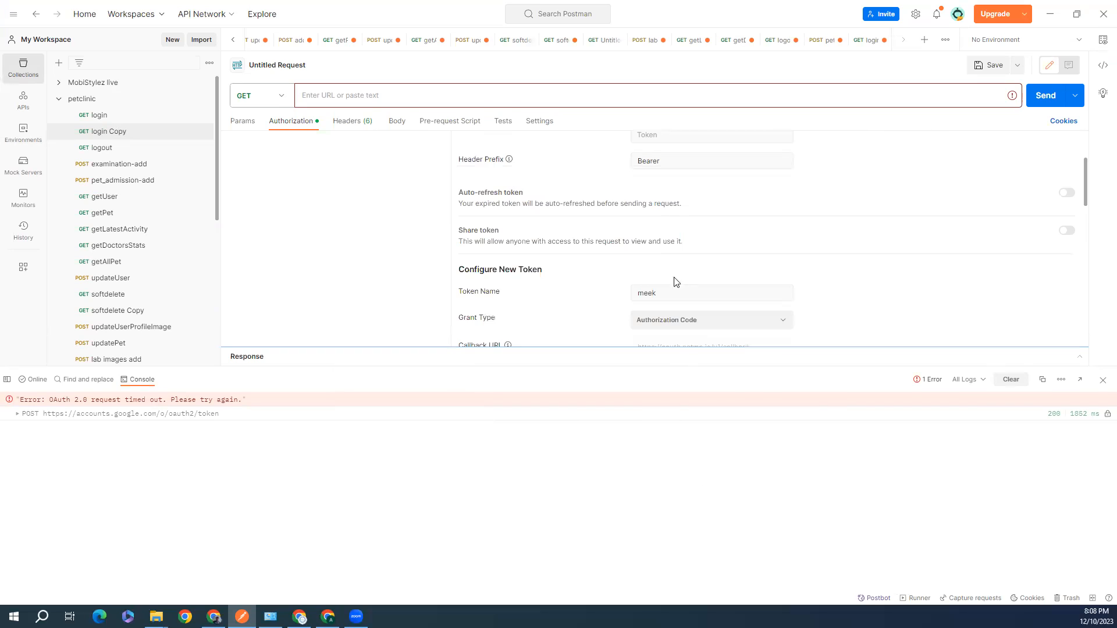
scroll("down", 3)
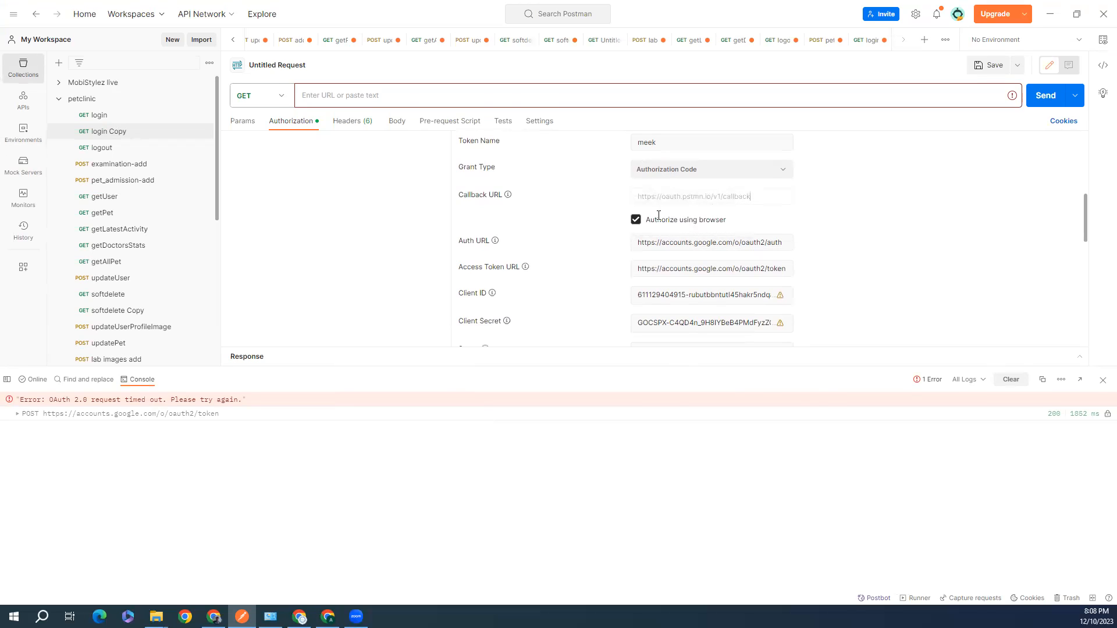
left_click(636, 219)
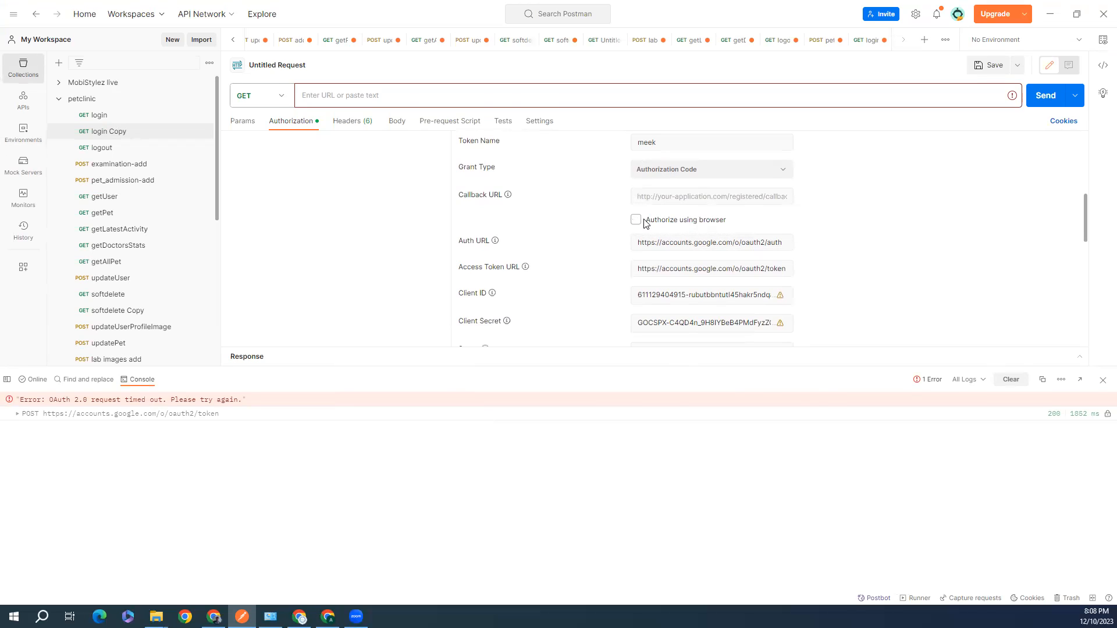
left_click(636, 219)
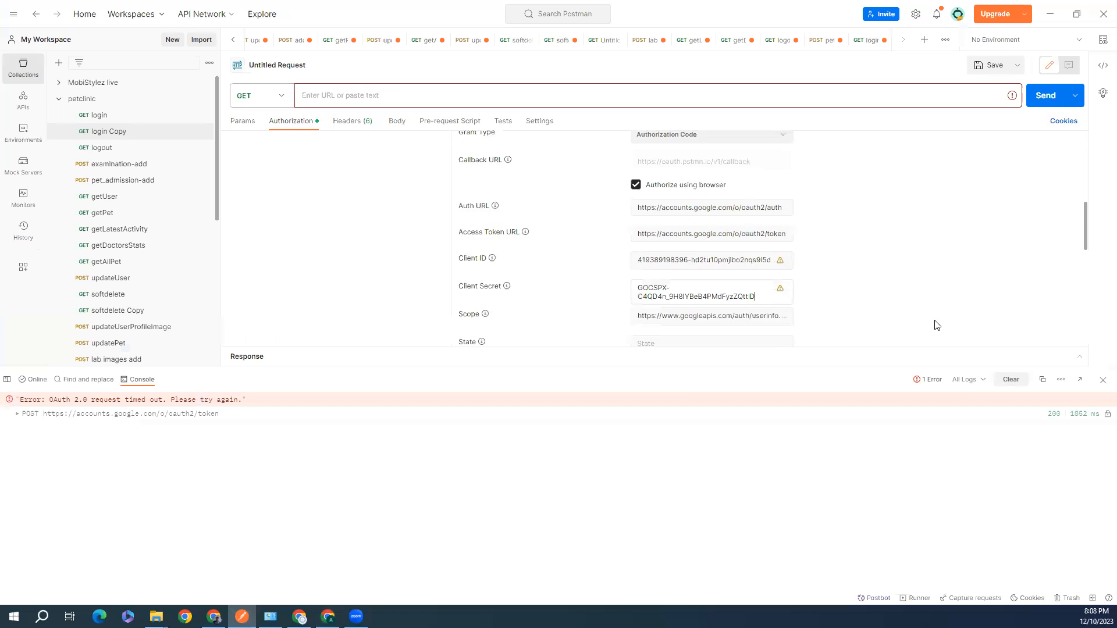
scroll("down", 3)
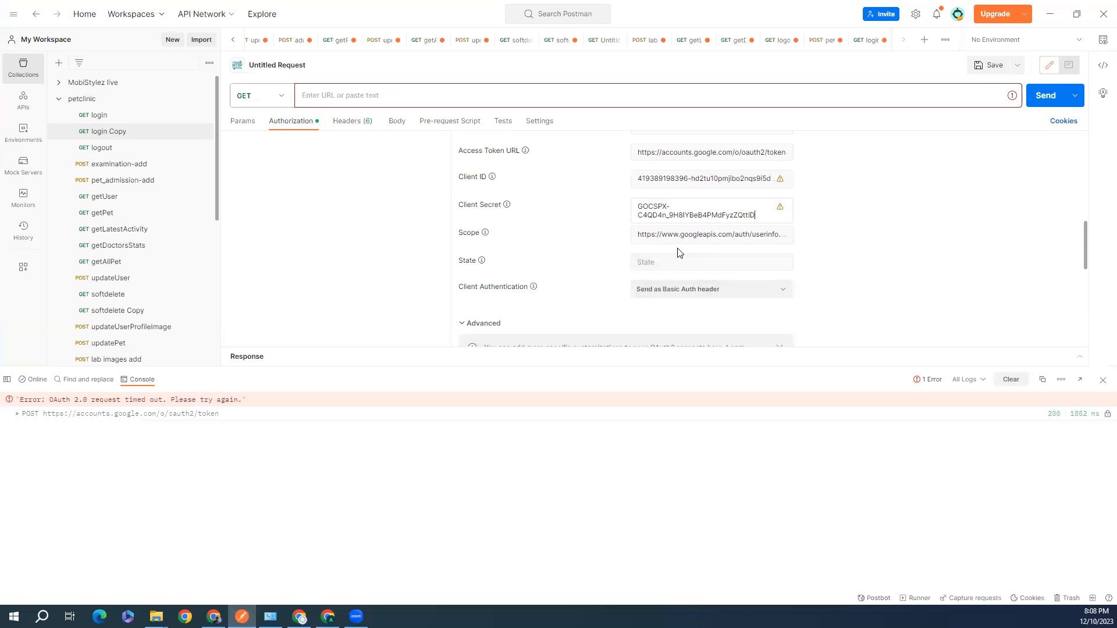
mouse_move(592, 226)
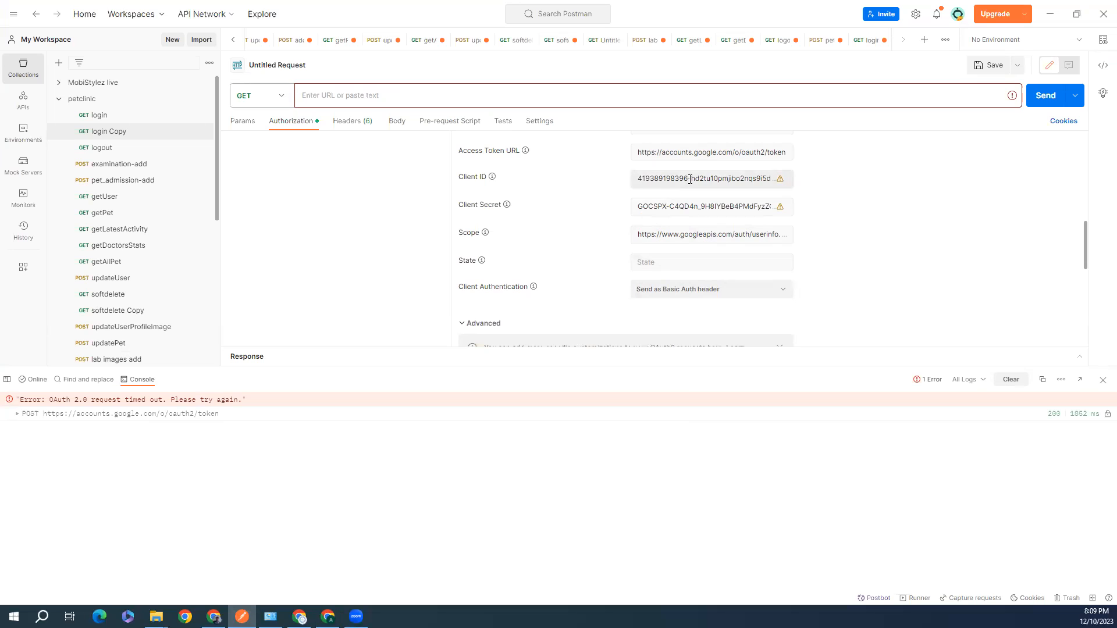
left_click(712, 208)
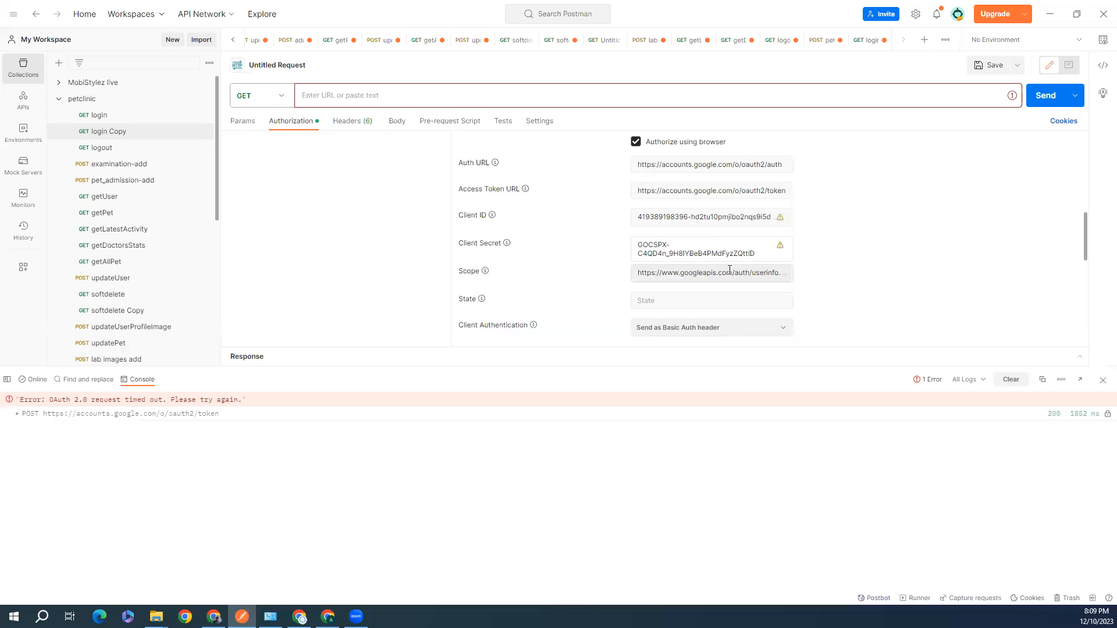
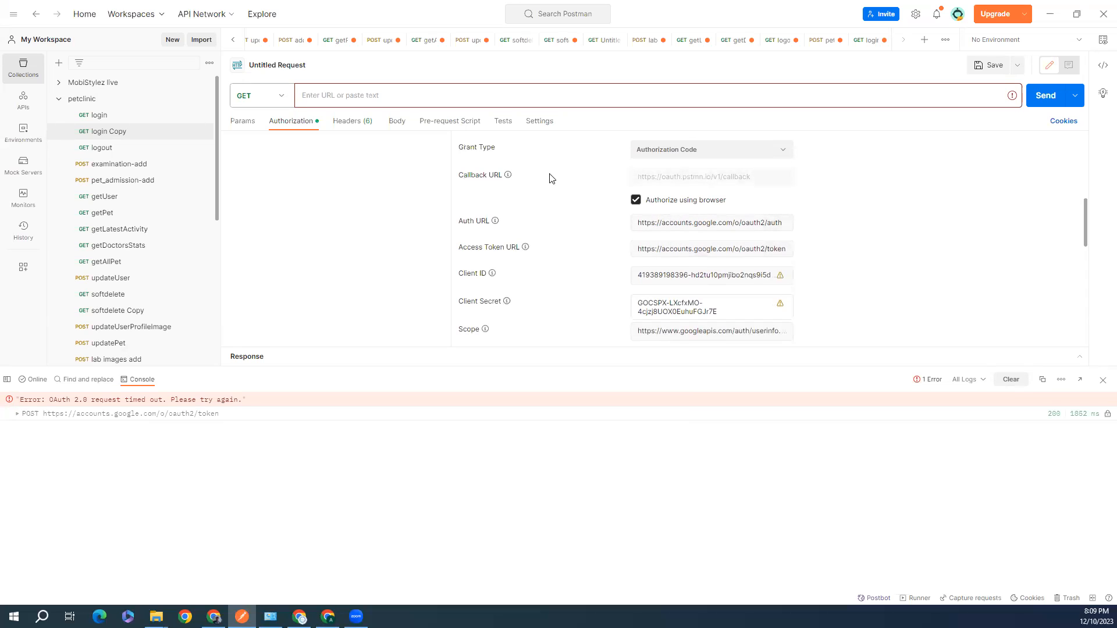
mouse_move(645, 156)
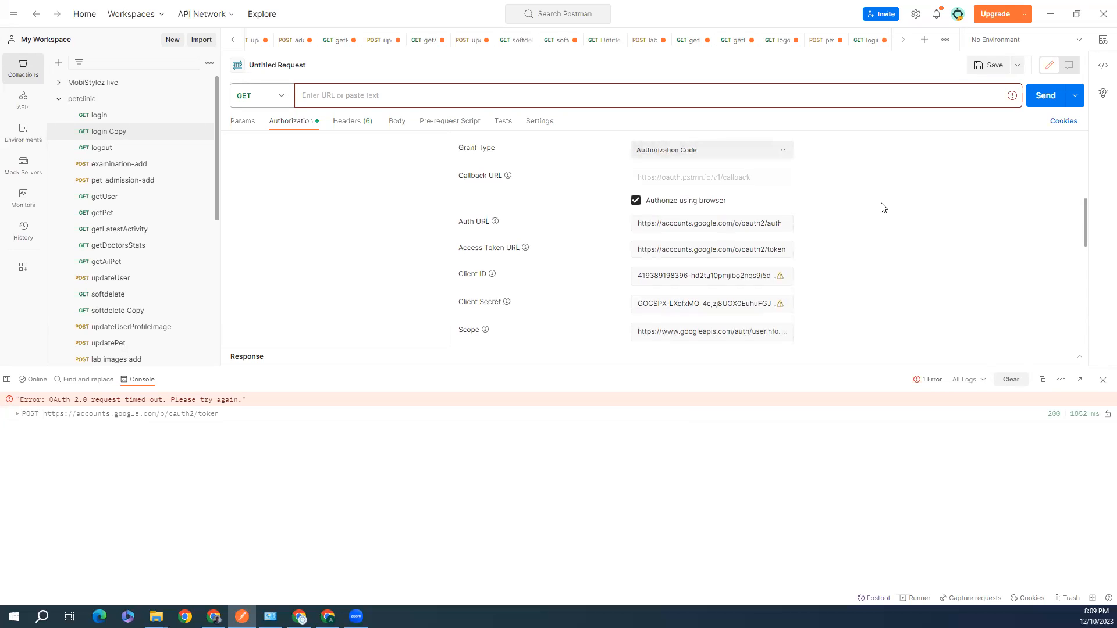
type("meek")
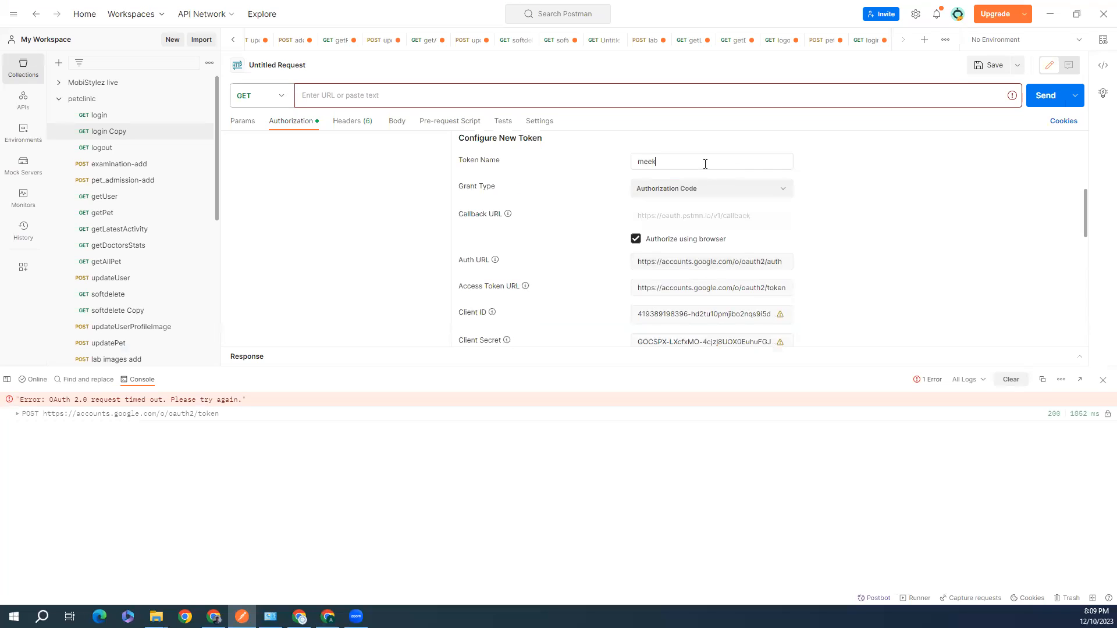
- Rename the token to start with 'youtube' and request a new access token from Google
type("youtube-")
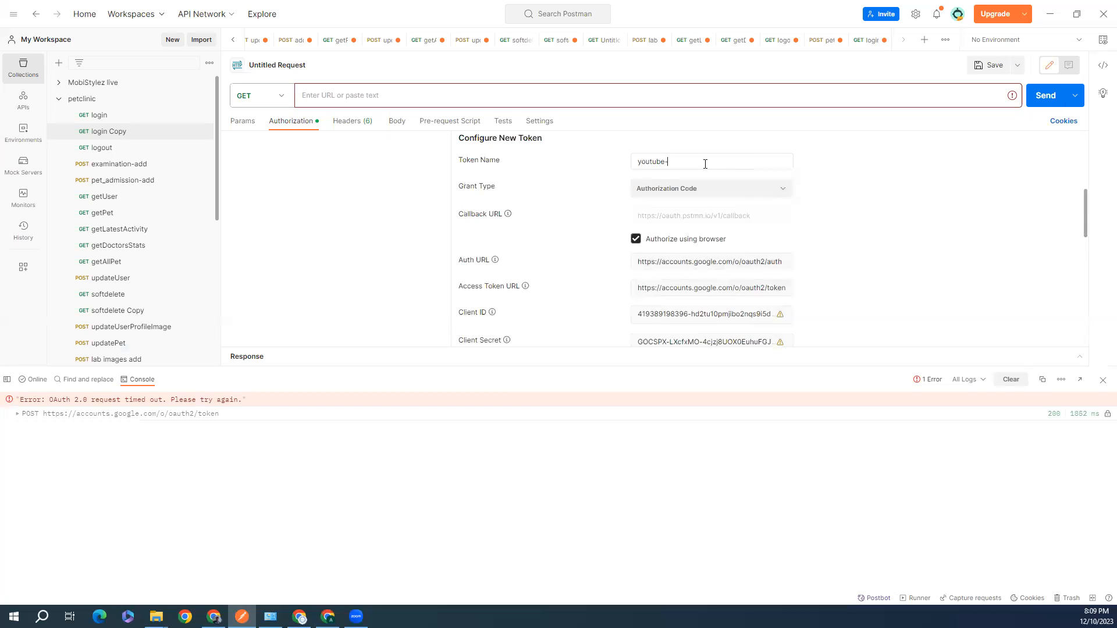
scroll("down", 3)
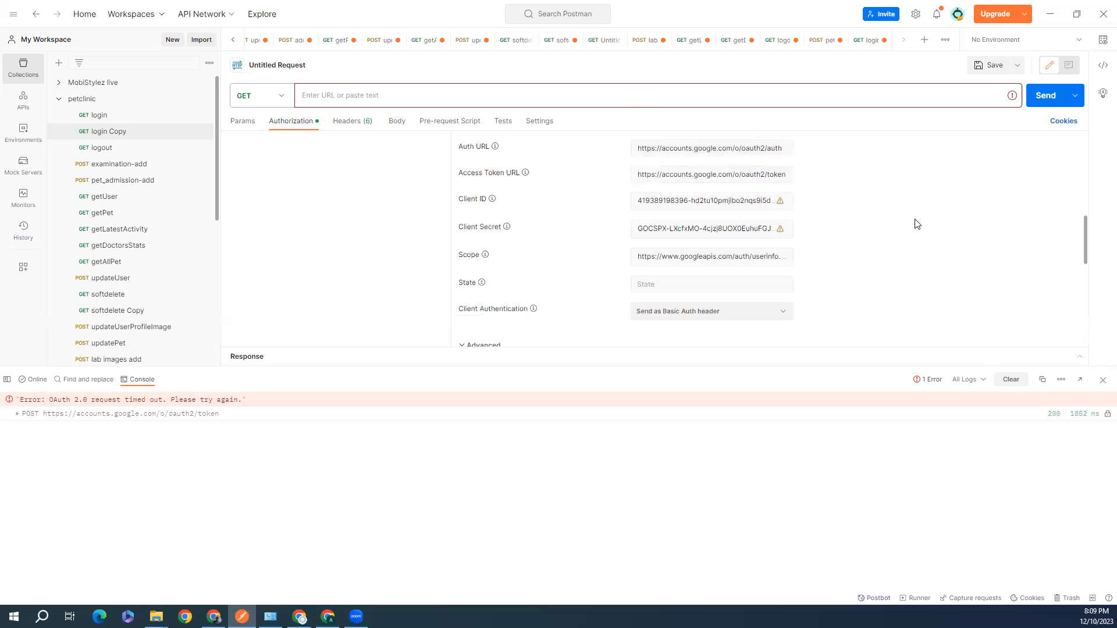
scroll("down", 3)
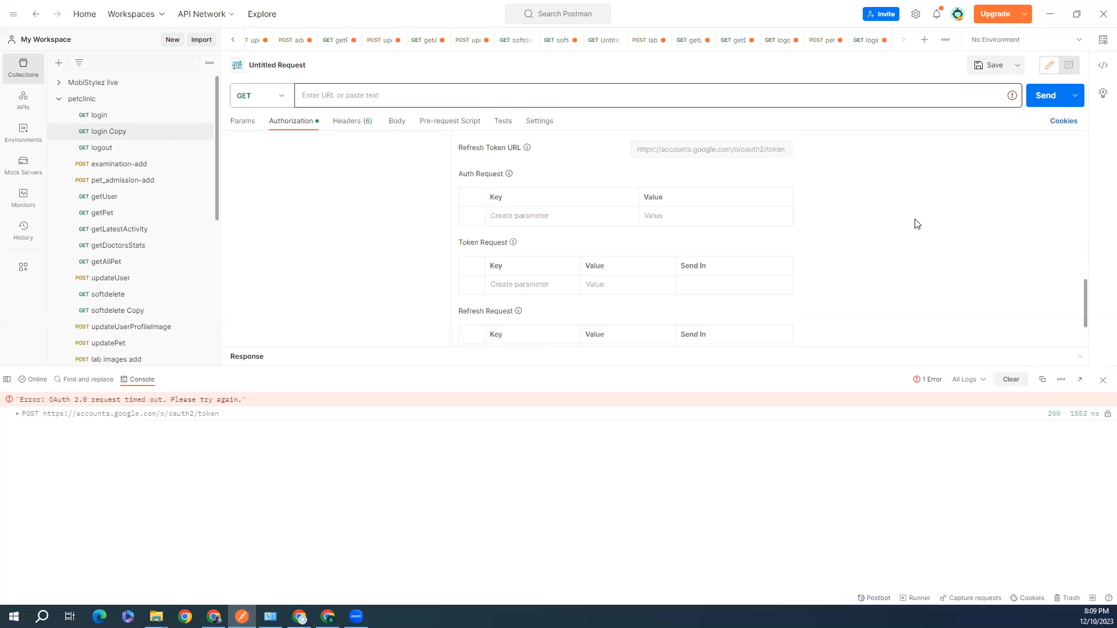
scroll("down", 3)
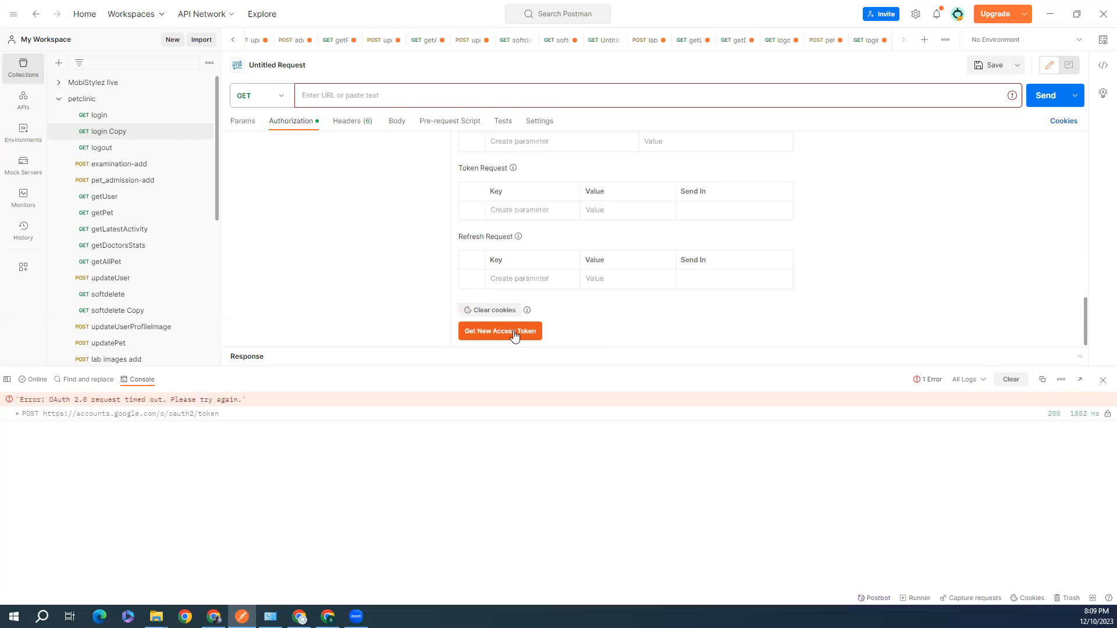
left_click(501, 331)
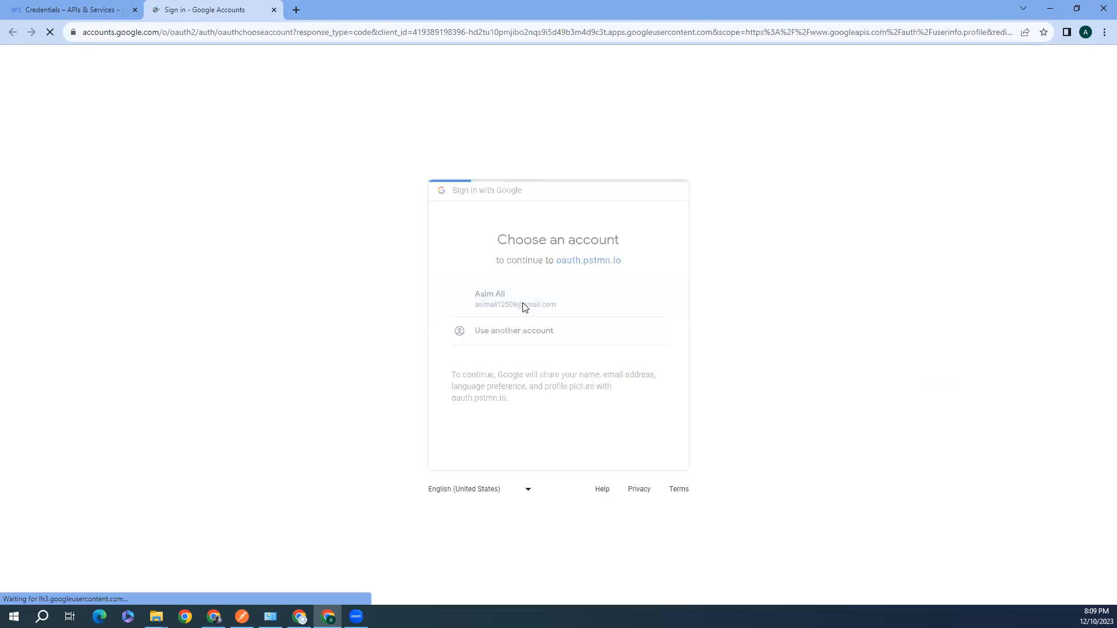
- Sign in with the listed Google account to authorize Postman and reach the authenticated callback page
left_click(524, 303)
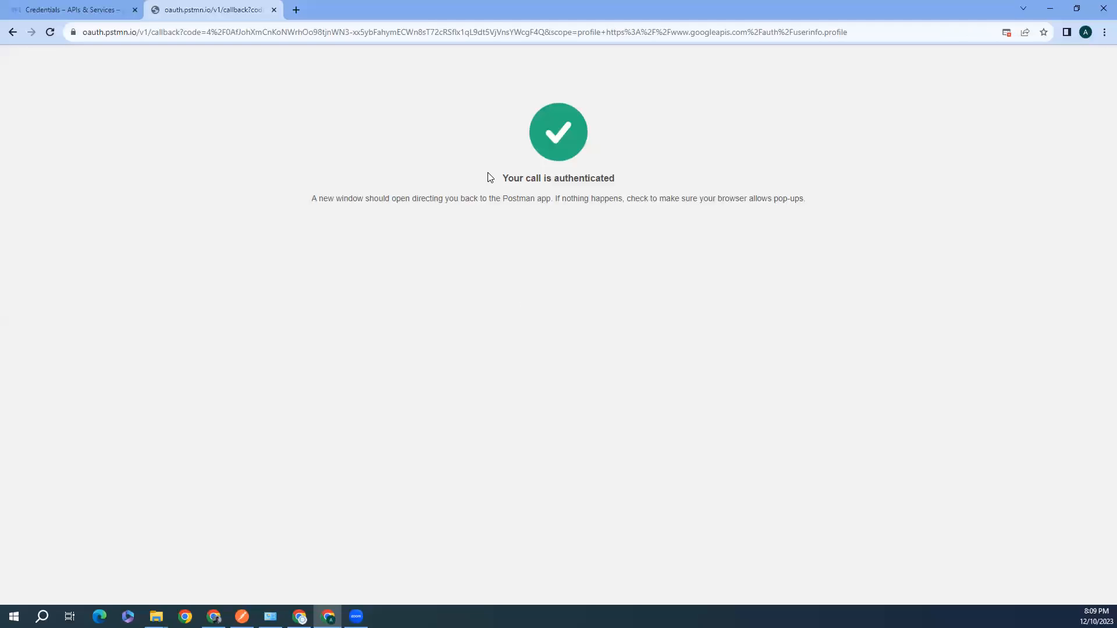
mouse_move(377, 167)
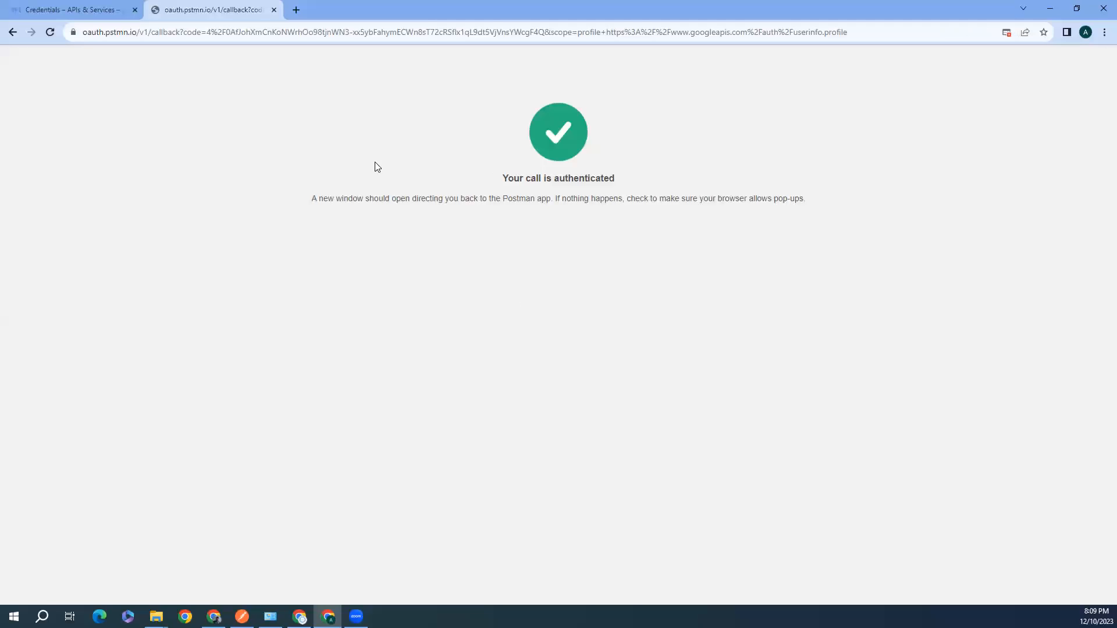